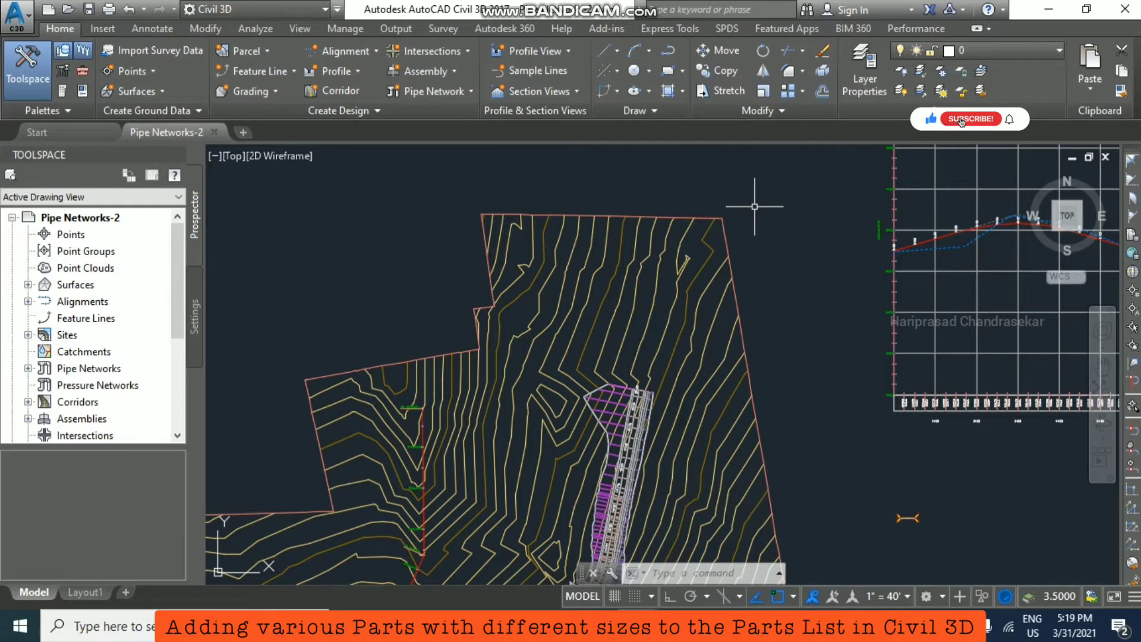
- Zoom in on the pipe network running past stations 8+00 and 8+50
{"action": "left_click", "coordinate": [971, 119]}
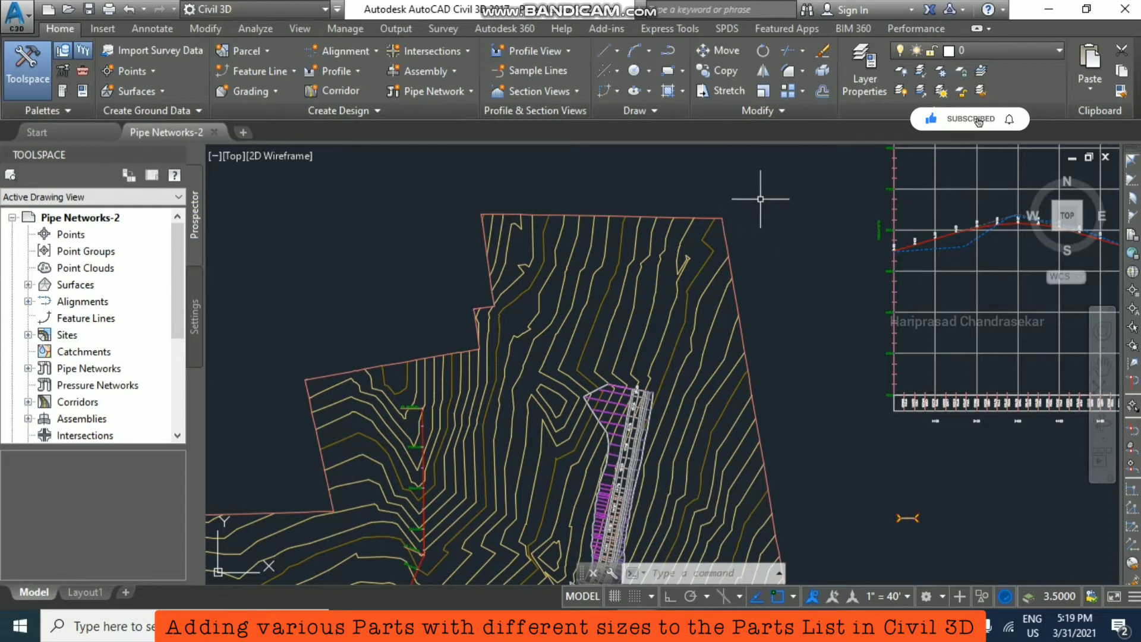
{"action": "mouse_move", "coordinate": [748, 200]}
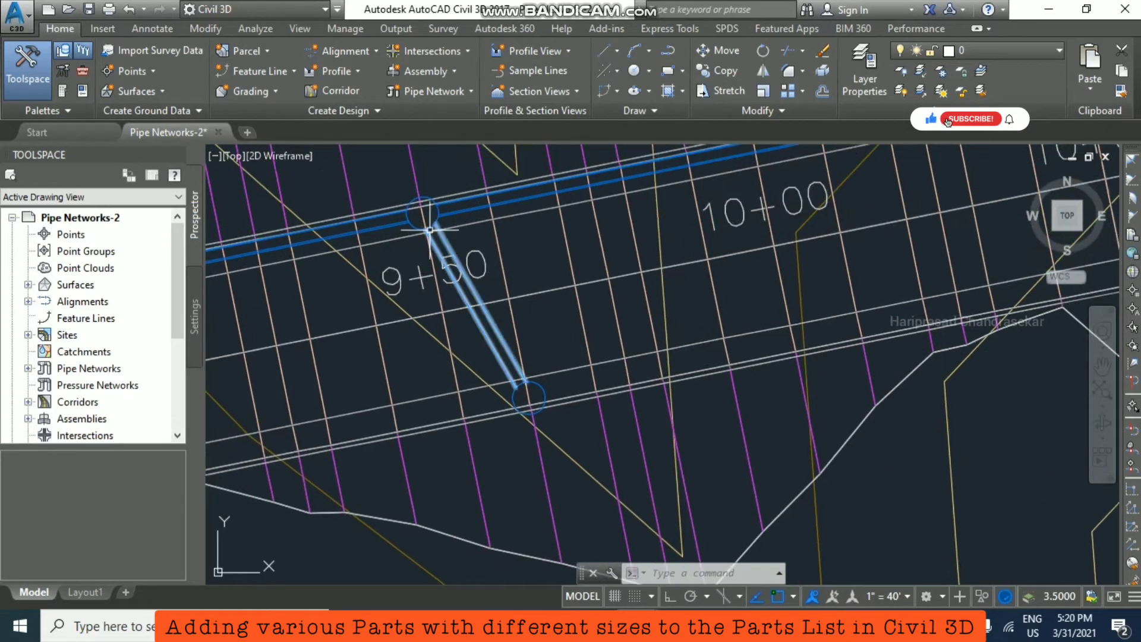
{"action": "left_click", "coordinate": [971, 119]}
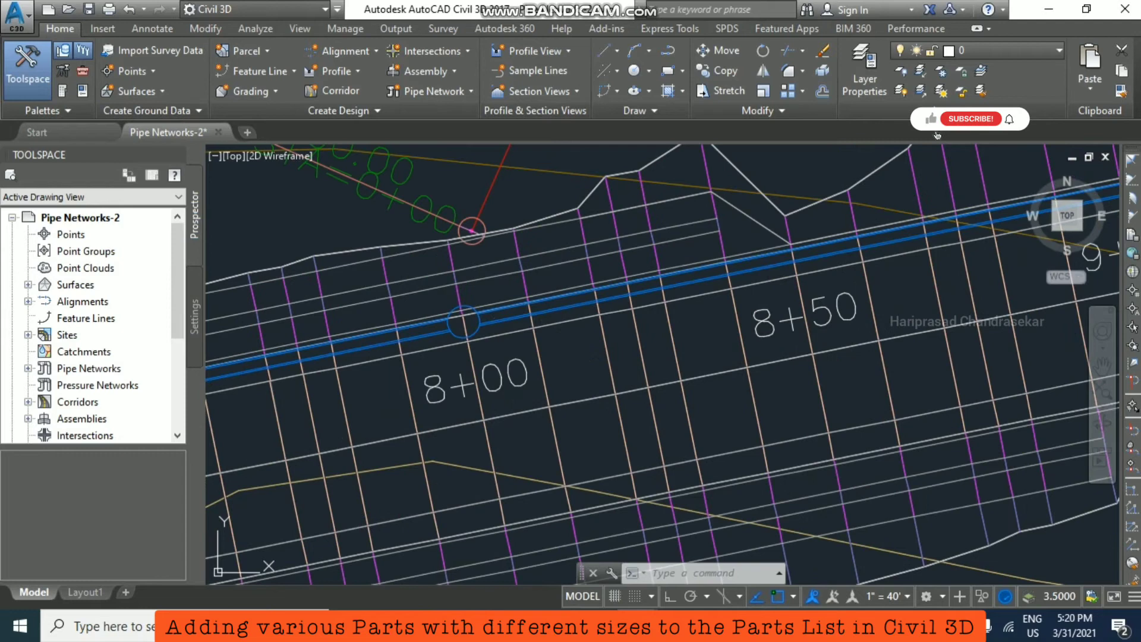
- Select the pipe network and launch Network Layout Tools with Edit Pipe Network
{"action": "left_click", "coordinate": [463, 323]}
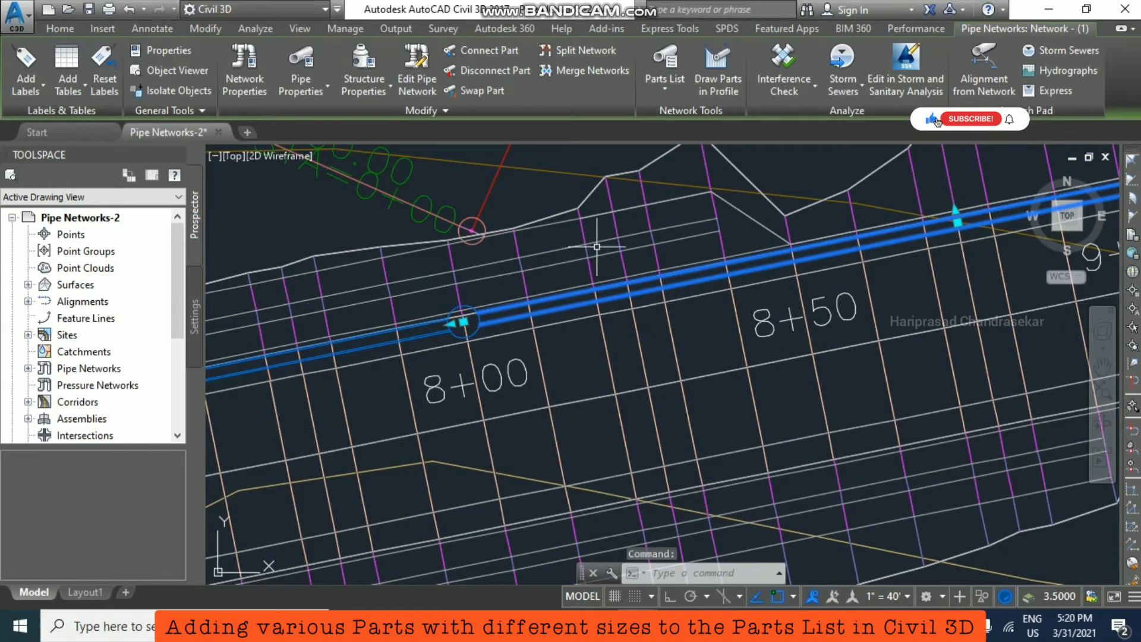
{"action": "mouse_move", "coordinate": [1124, 103]}
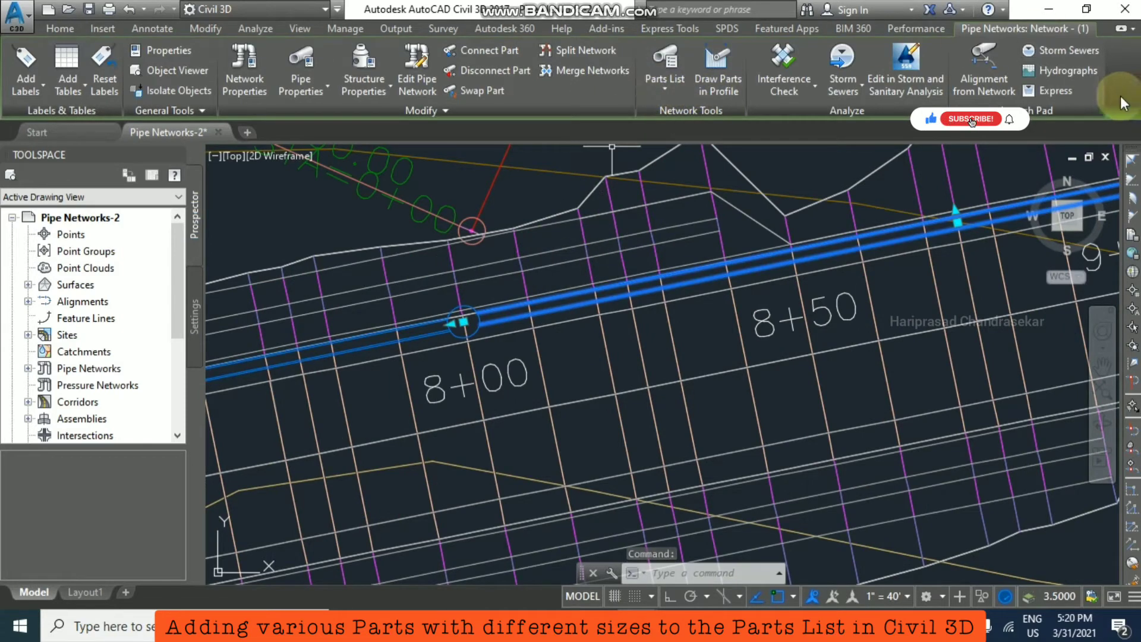
{"action": "left_click", "coordinate": [971, 118]}
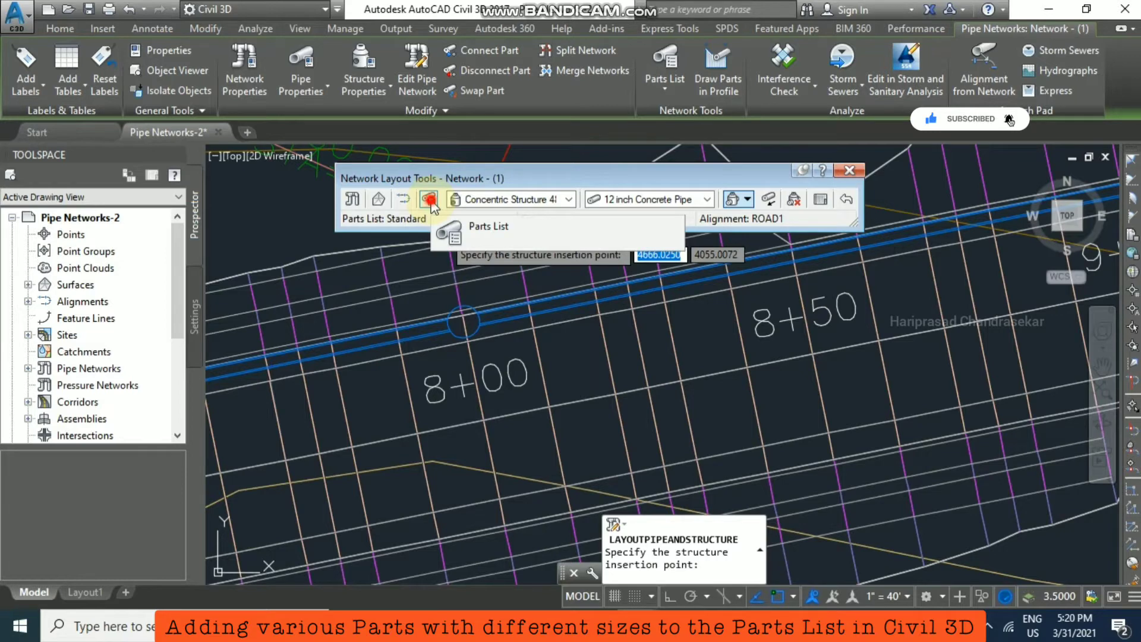
- Edit the Standard parts list and view its Structures contents
{"action": "left_click", "coordinate": [429, 199]}
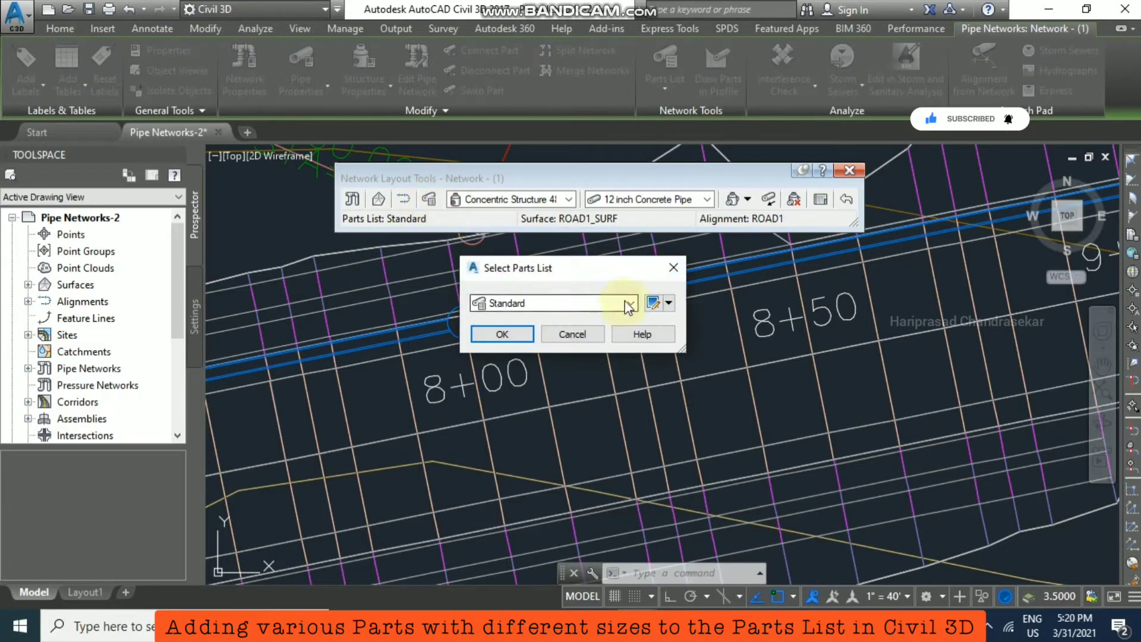
{"action": "mouse_move", "coordinate": [630, 303]}
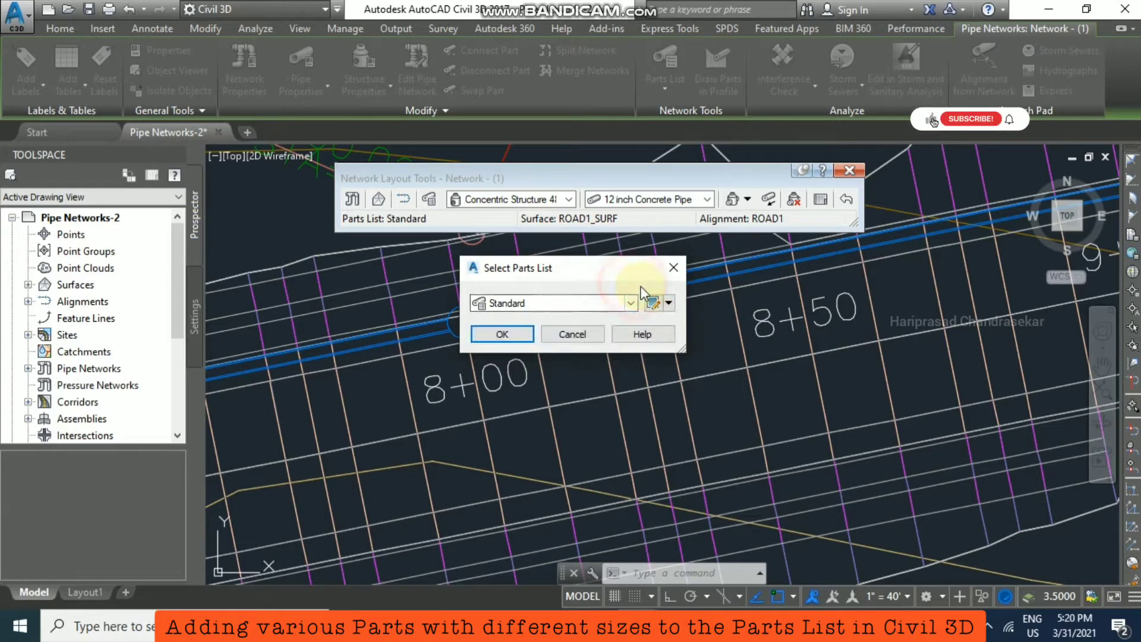
{"action": "left_click", "coordinate": [669, 304]}
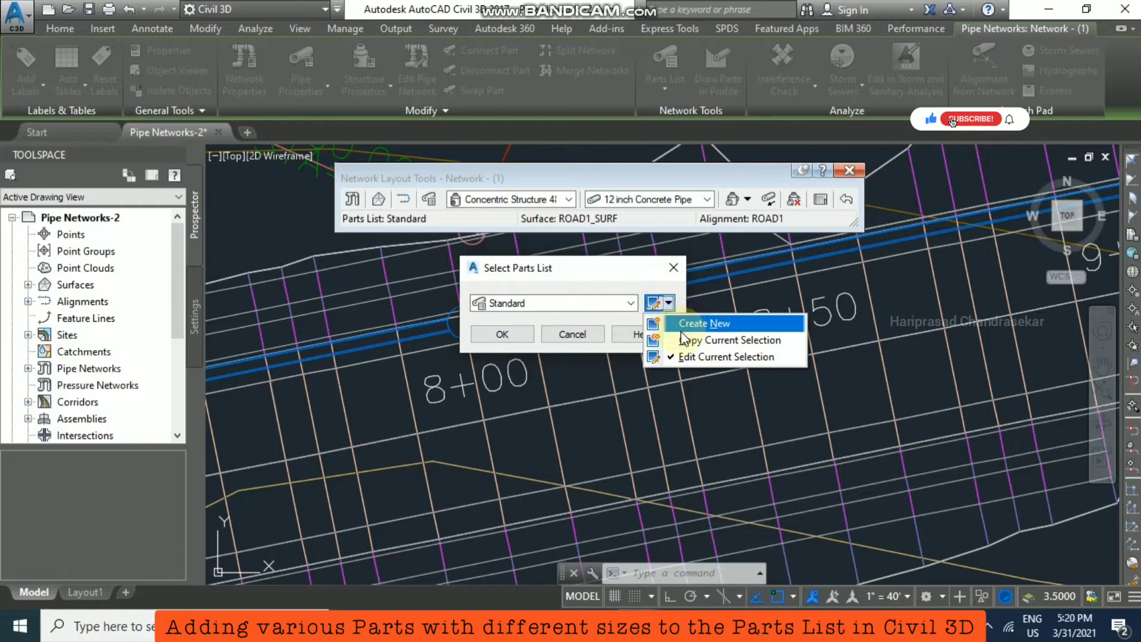
{"action": "mouse_move", "coordinate": [714, 344]}
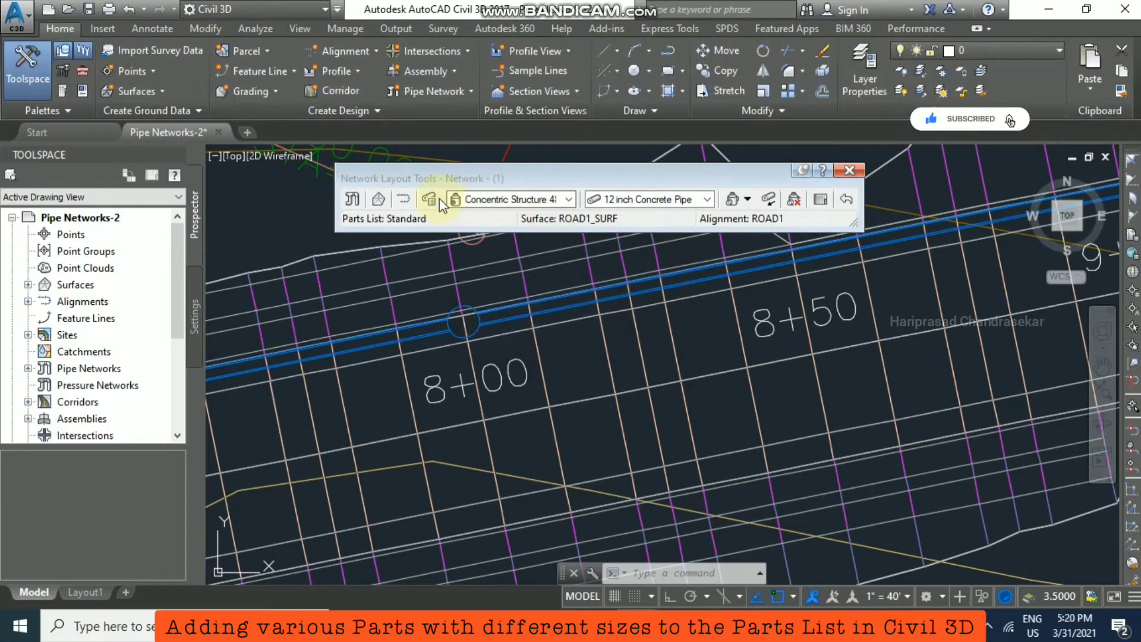
{"action": "left_click", "coordinate": [430, 199]}
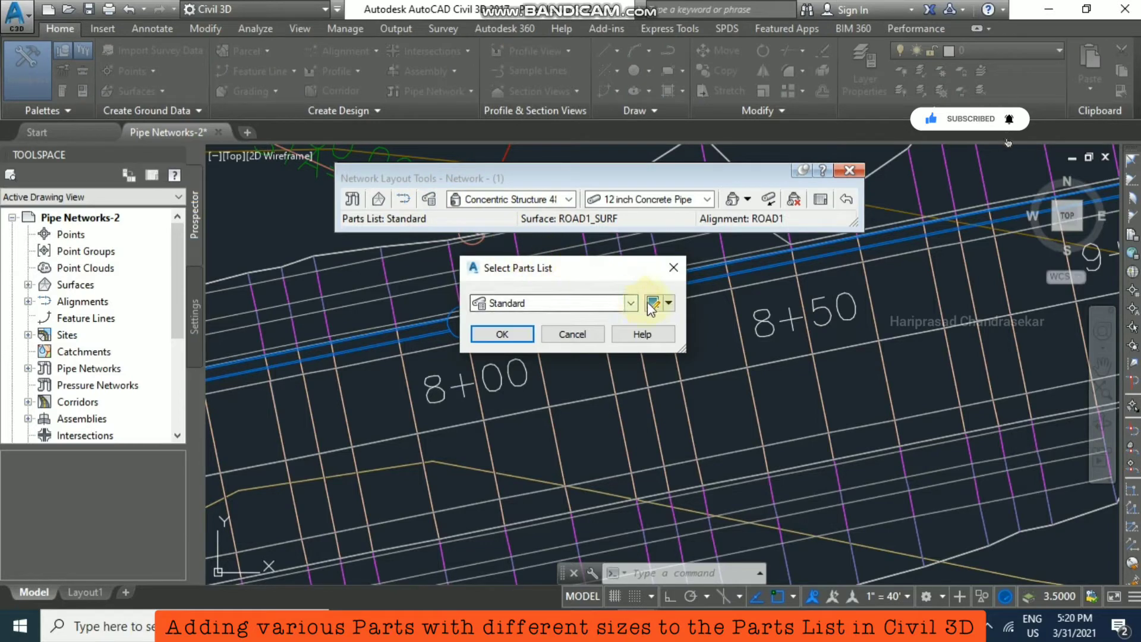
{"action": "left_click", "coordinate": [655, 303]}
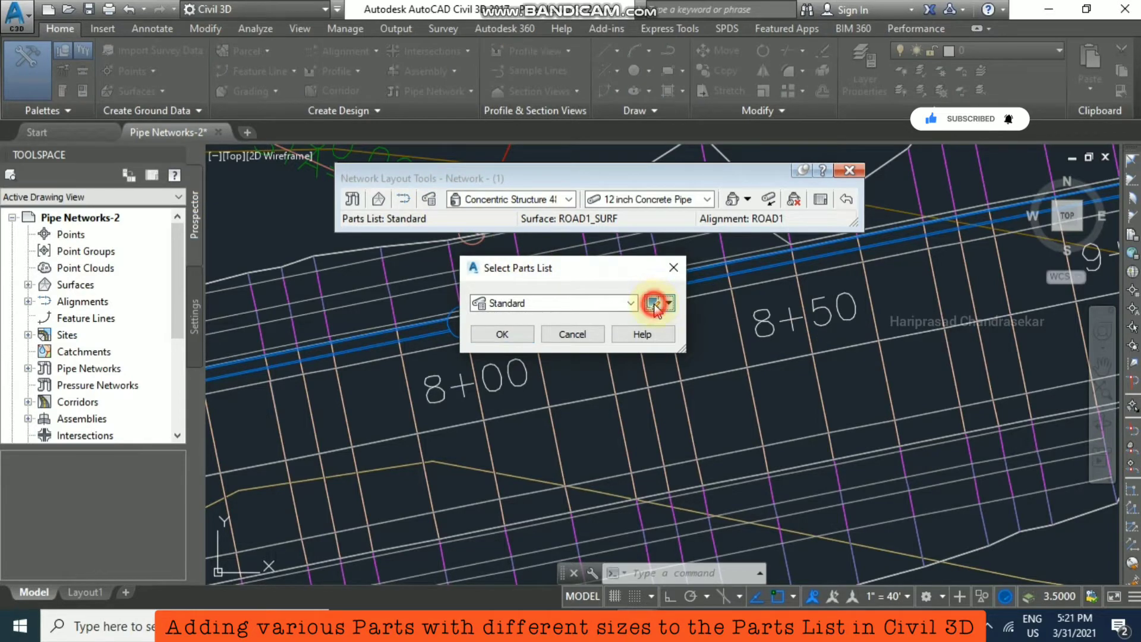
{"action": "left_click", "coordinate": [657, 303]}
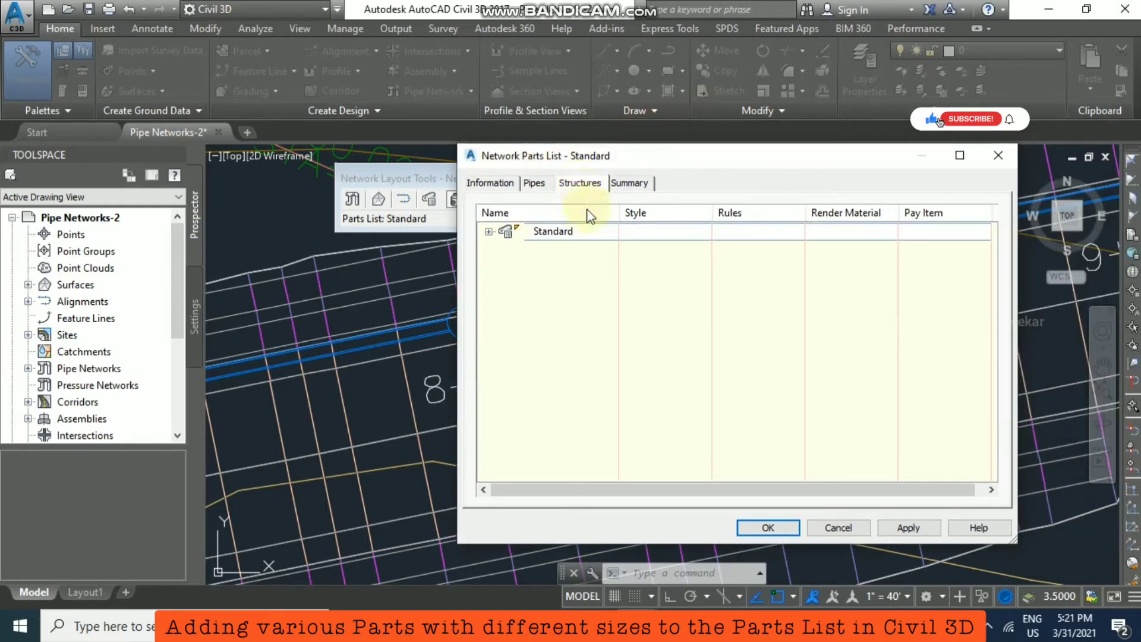
- Expand the Standard structures node and right-click it to reach Add part family
{"action": "left_click", "coordinate": [490, 232]}
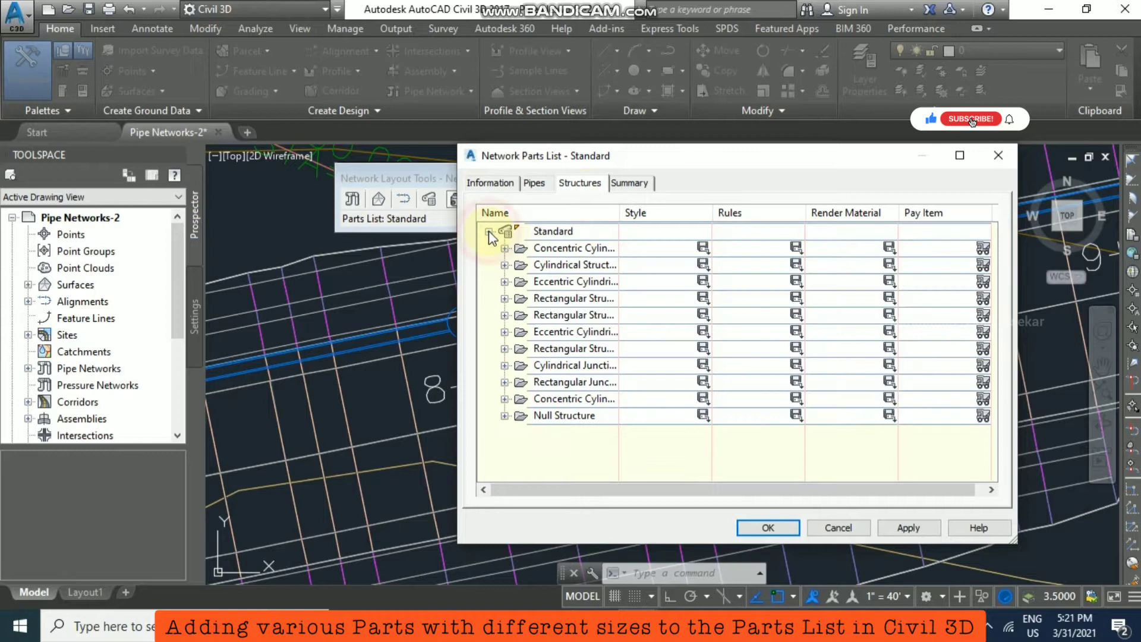
{"action": "left_click", "coordinate": [553, 231]}
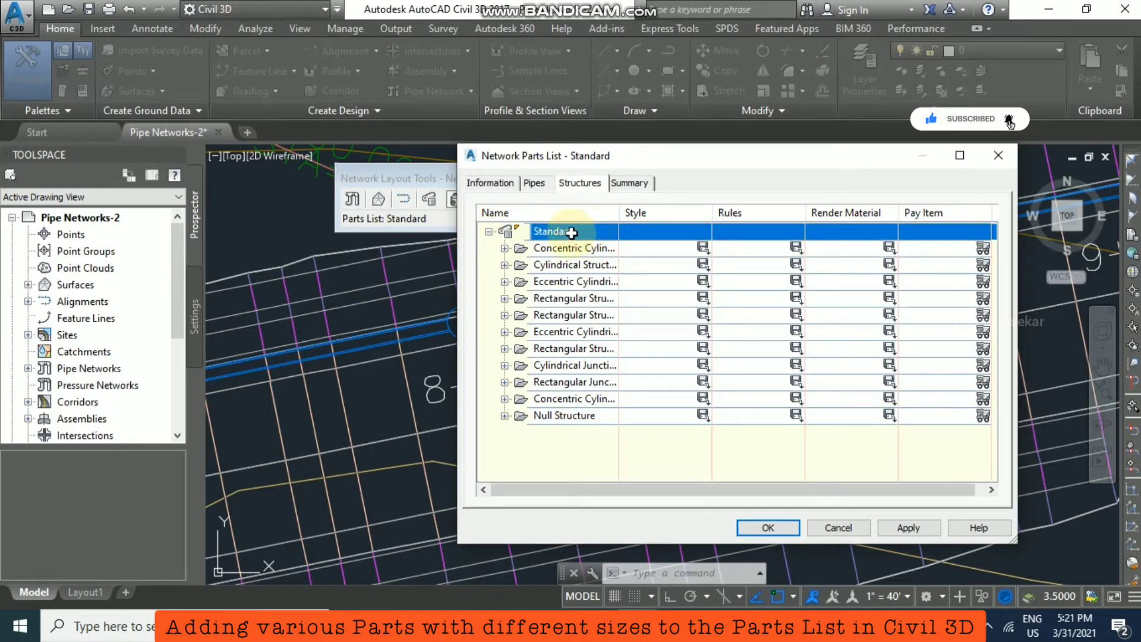
{"action": "right_click", "coordinate": [553, 231]}
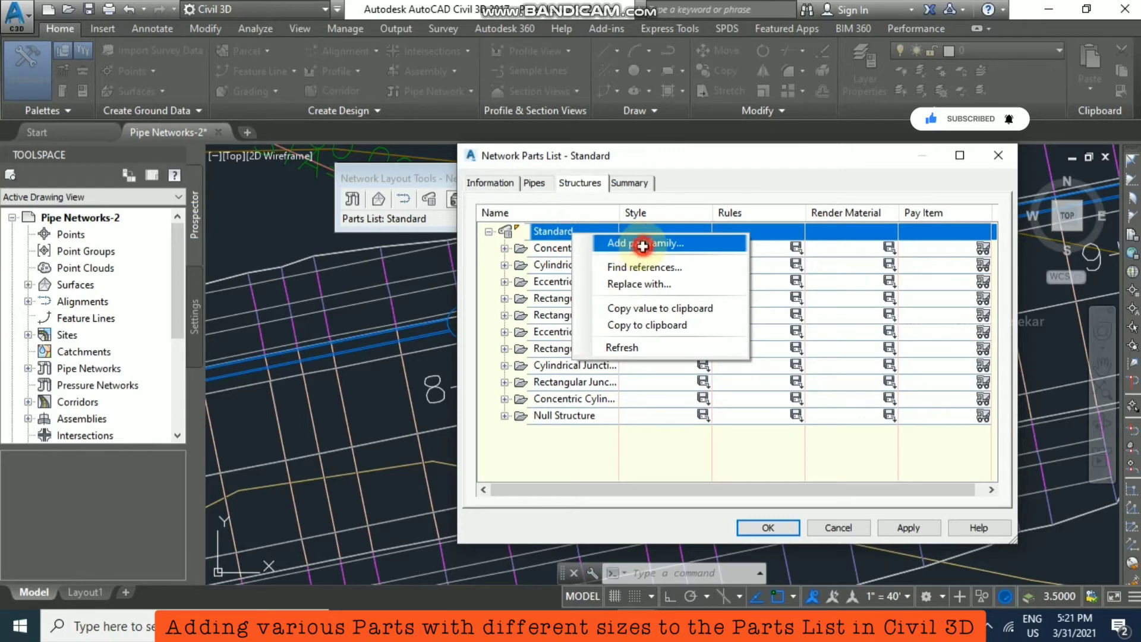
- Add only the Concrete Rectangular Headwall family from Inlet-Outlets, leaving out the winged headwall
{"action": "left_click", "coordinate": [643, 243]}
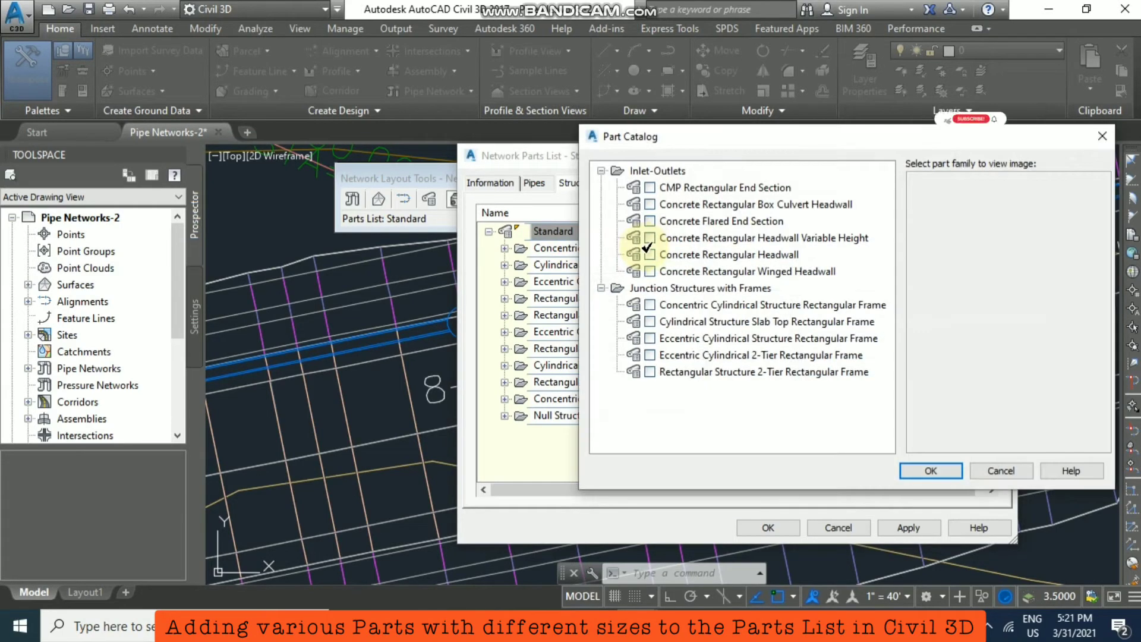
{"action": "left_click", "coordinate": [648, 221]}
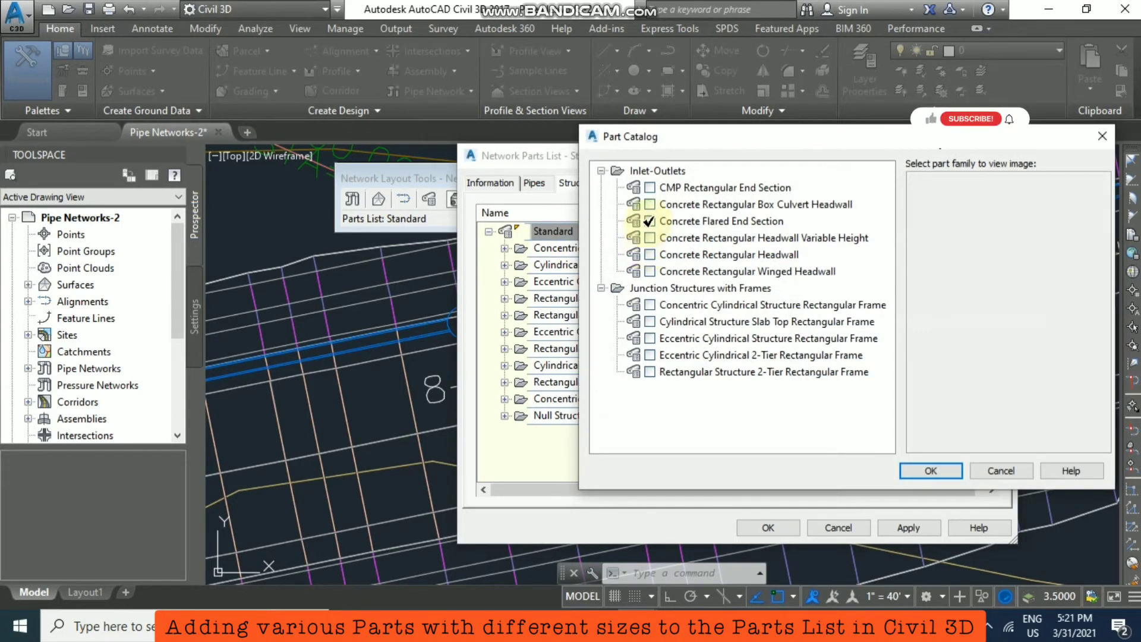
{"action": "left_click", "coordinate": [648, 221]}
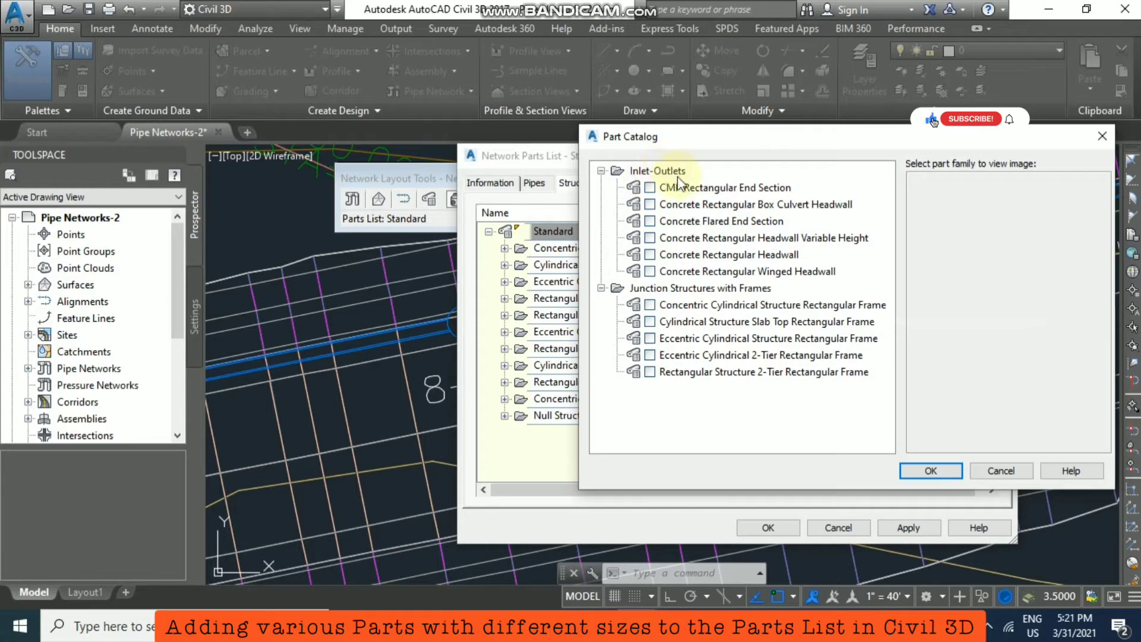
{"action": "mouse_move", "coordinate": [700, 280]}
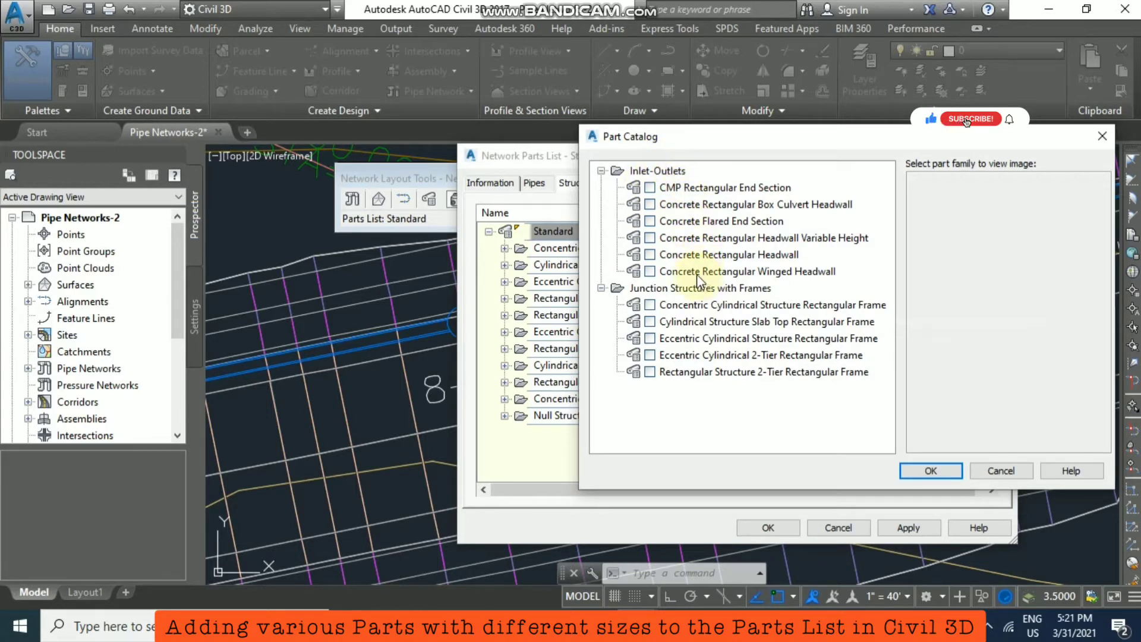
{"action": "left_click", "coordinate": [649, 254]}
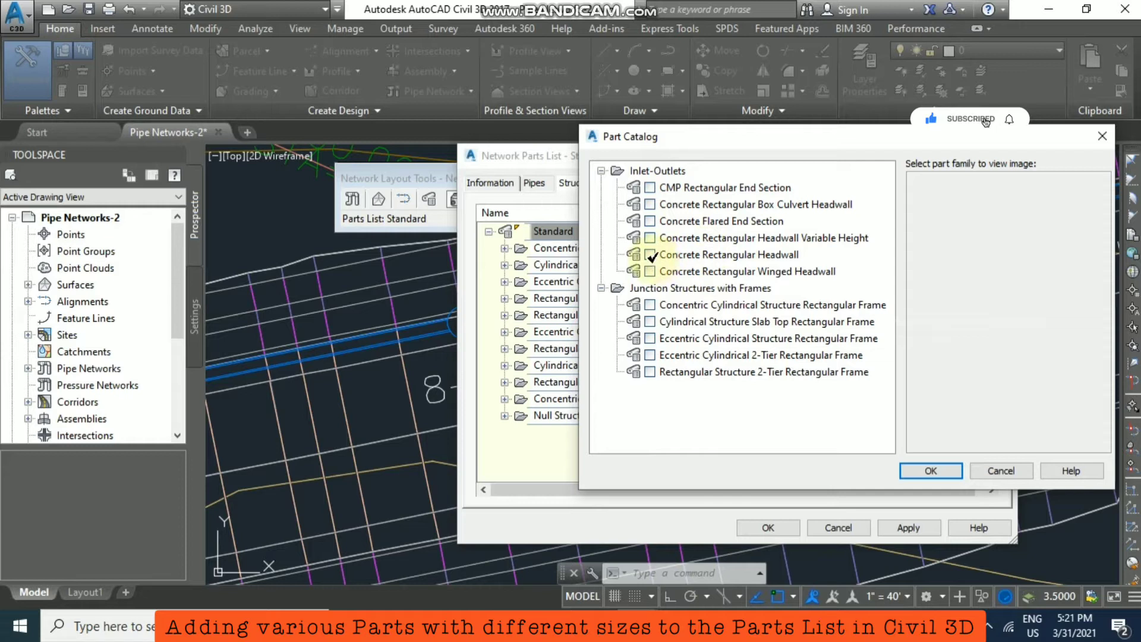
{"action": "left_click", "coordinate": [728, 254]}
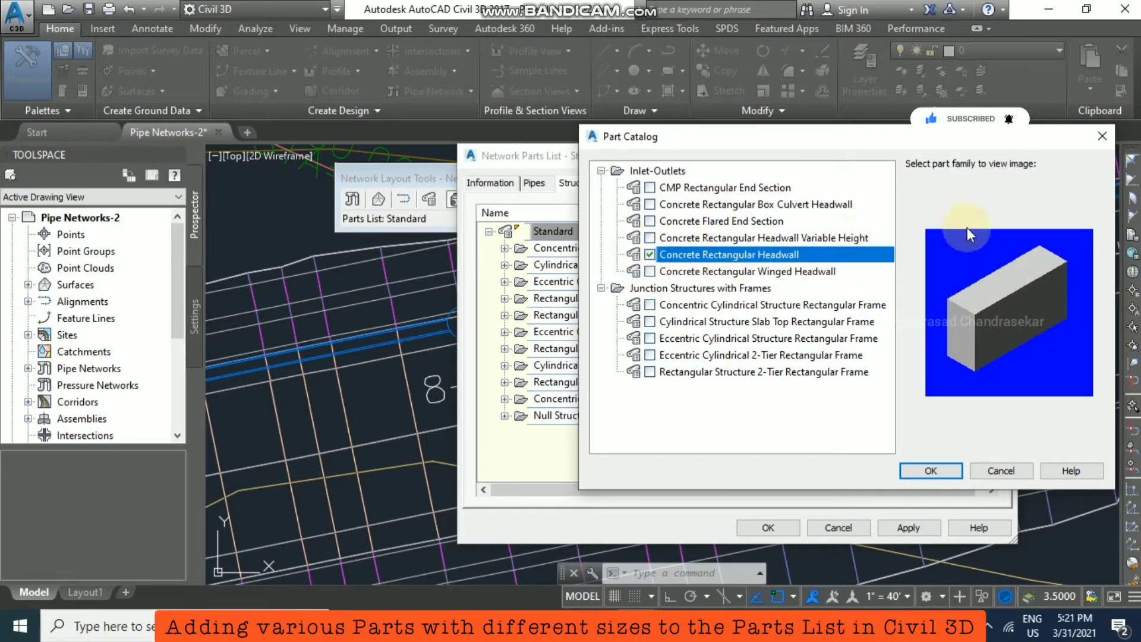
{"action": "mouse_move", "coordinate": [1045, 298]}
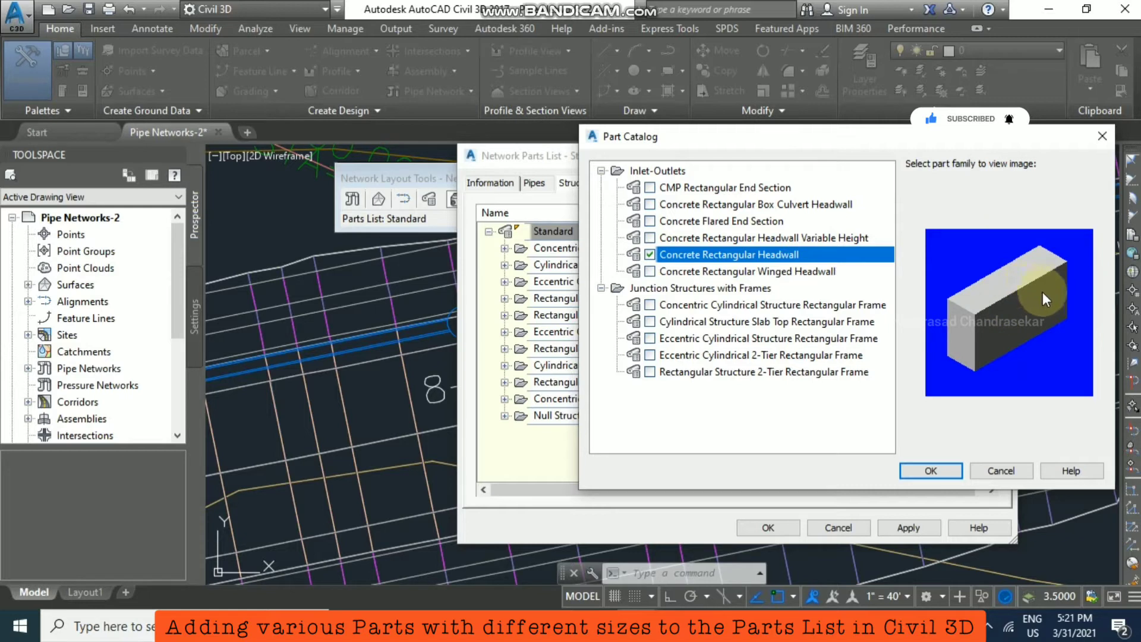
{"action": "left_click", "coordinate": [650, 254]}
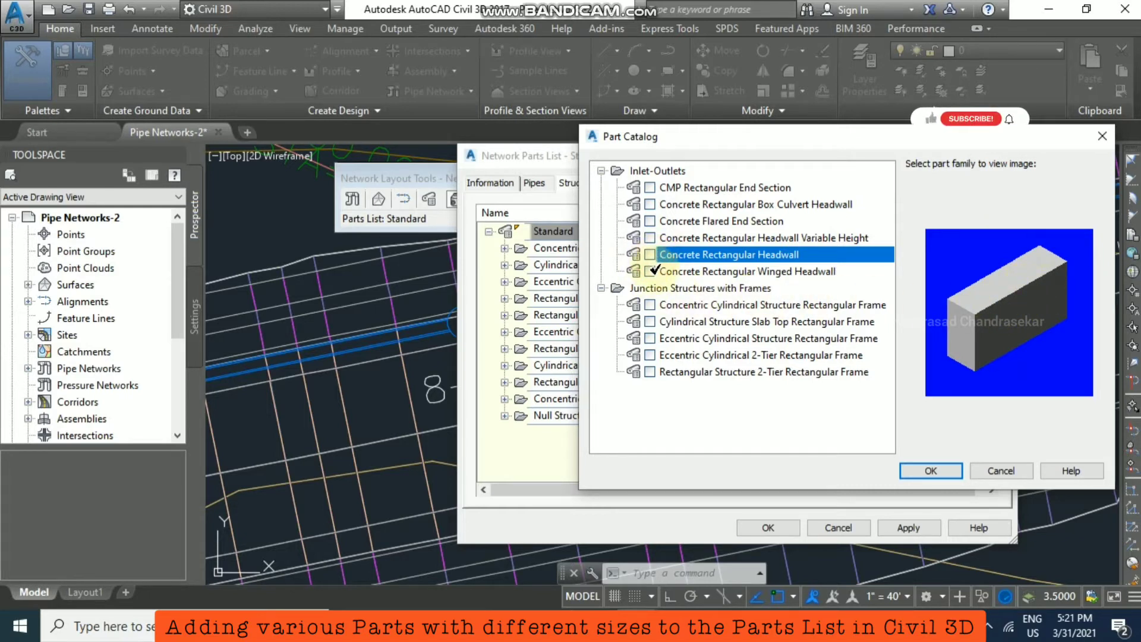
{"action": "left_click", "coordinate": [747, 272]}
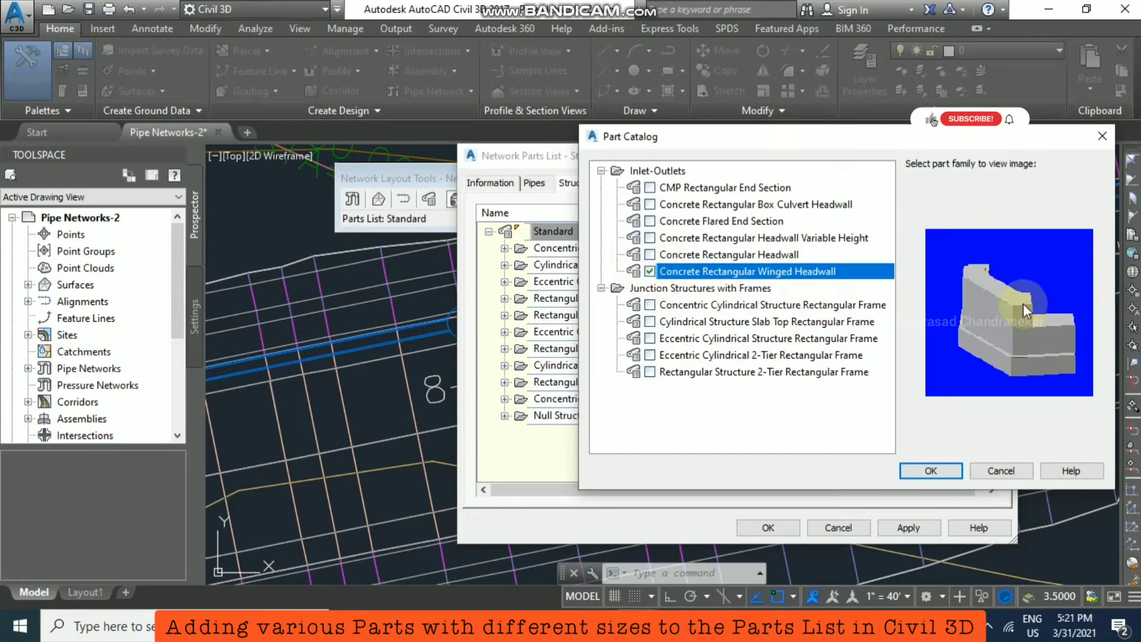
{"action": "left_click", "coordinate": [650, 271]}
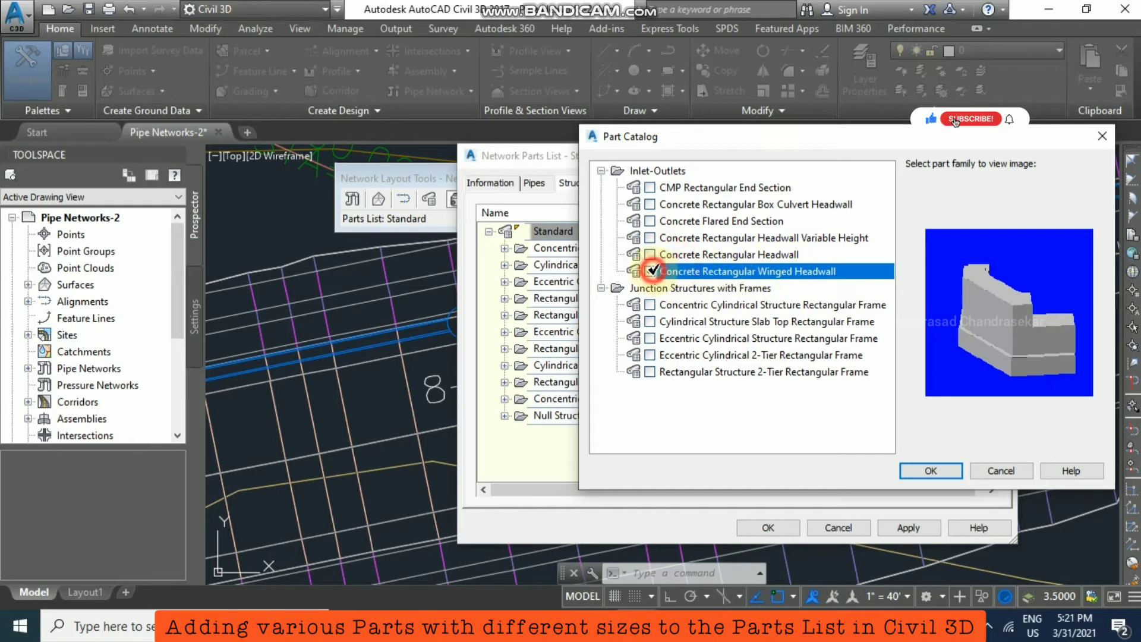
{"action": "left_click", "coordinate": [648, 187]}
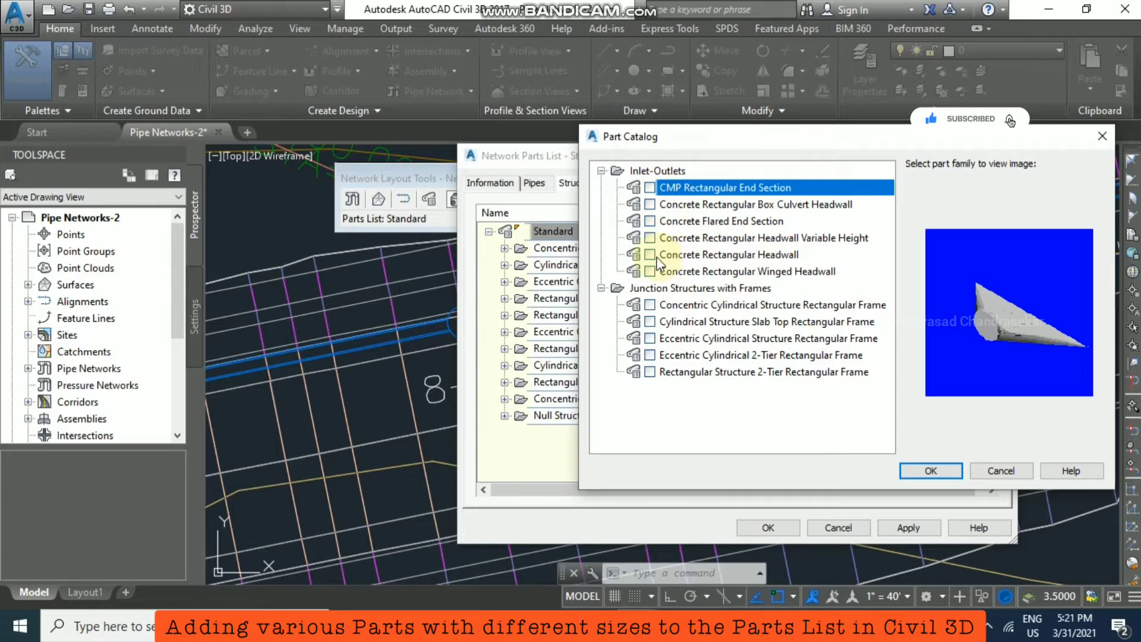
{"action": "left_click", "coordinate": [650, 254]}
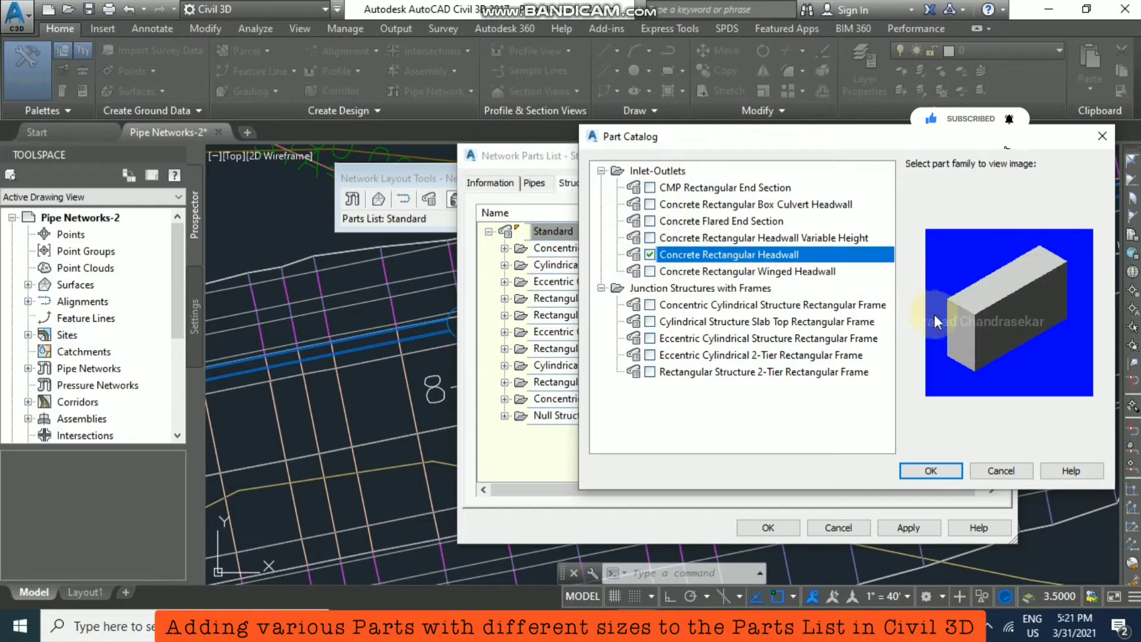
{"action": "left_click", "coordinate": [930, 471]}
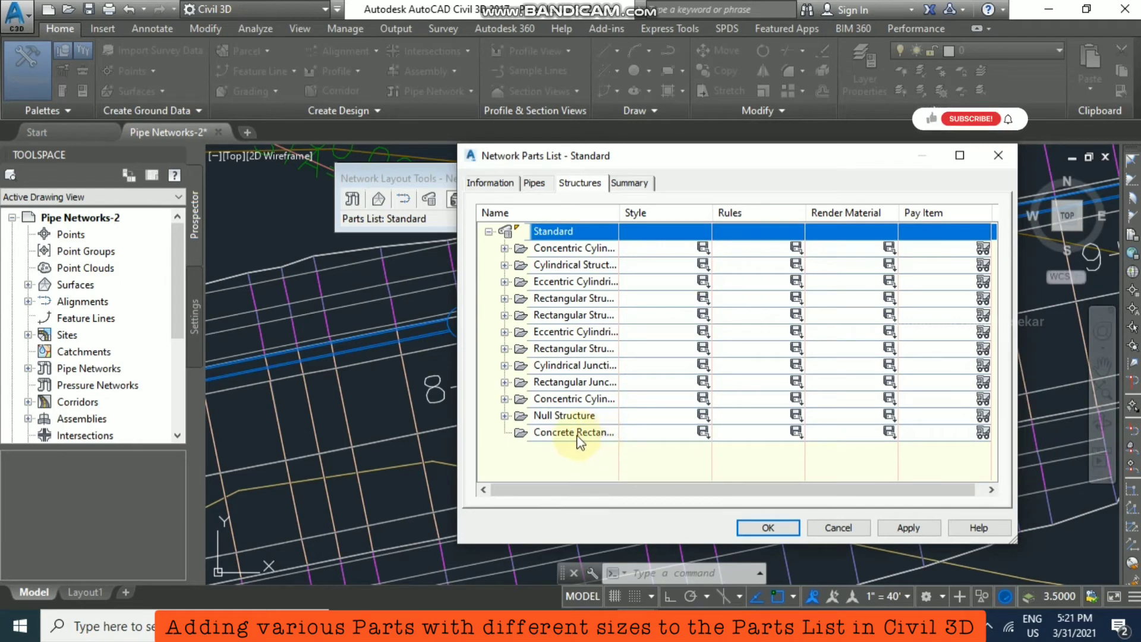
- Select the Concrete Rectangular Headwall row and bring up its context menu
{"action": "left_click", "coordinate": [573, 432]}
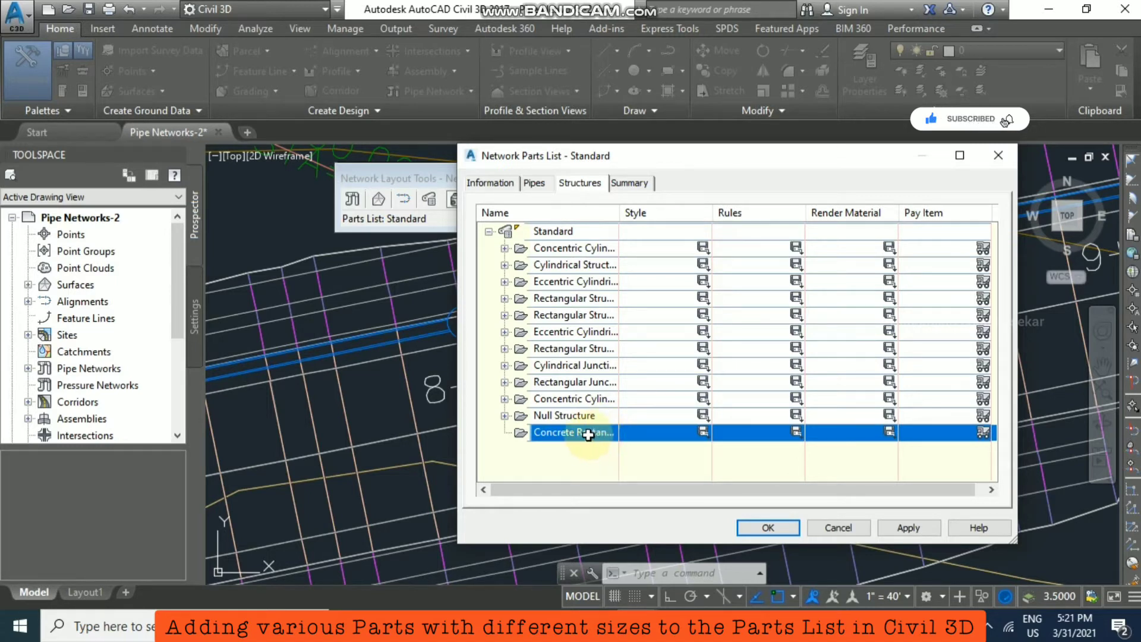
{"action": "right_click", "coordinate": [589, 433]}
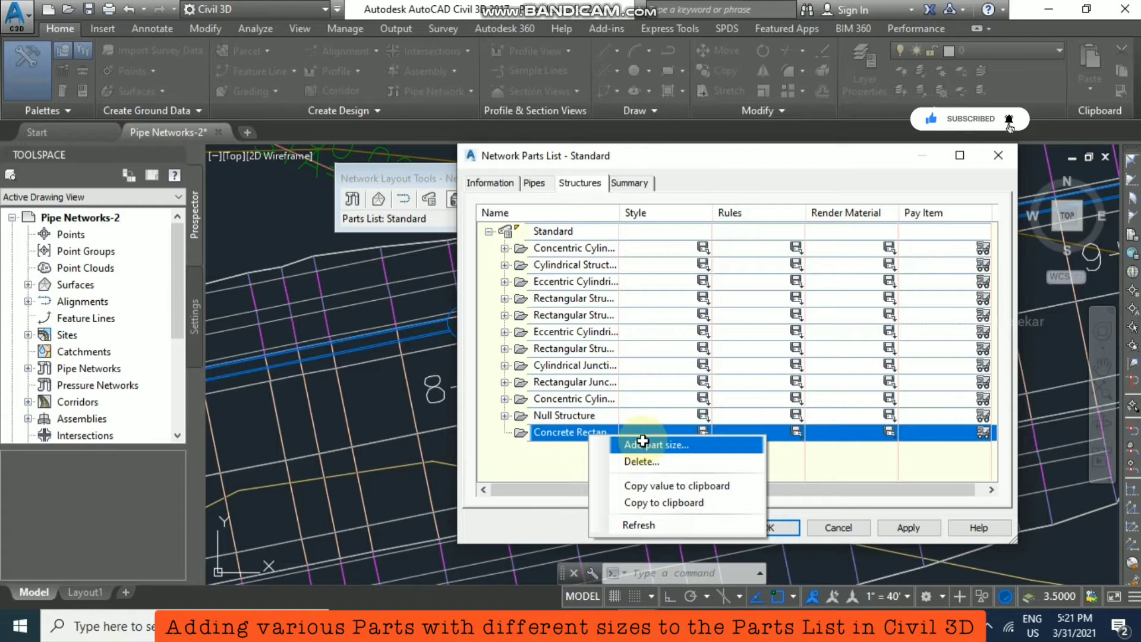
- Generate all Headwall Base Width and Structure Height sizes for the headwall family
{"action": "left_click", "coordinate": [655, 445]}
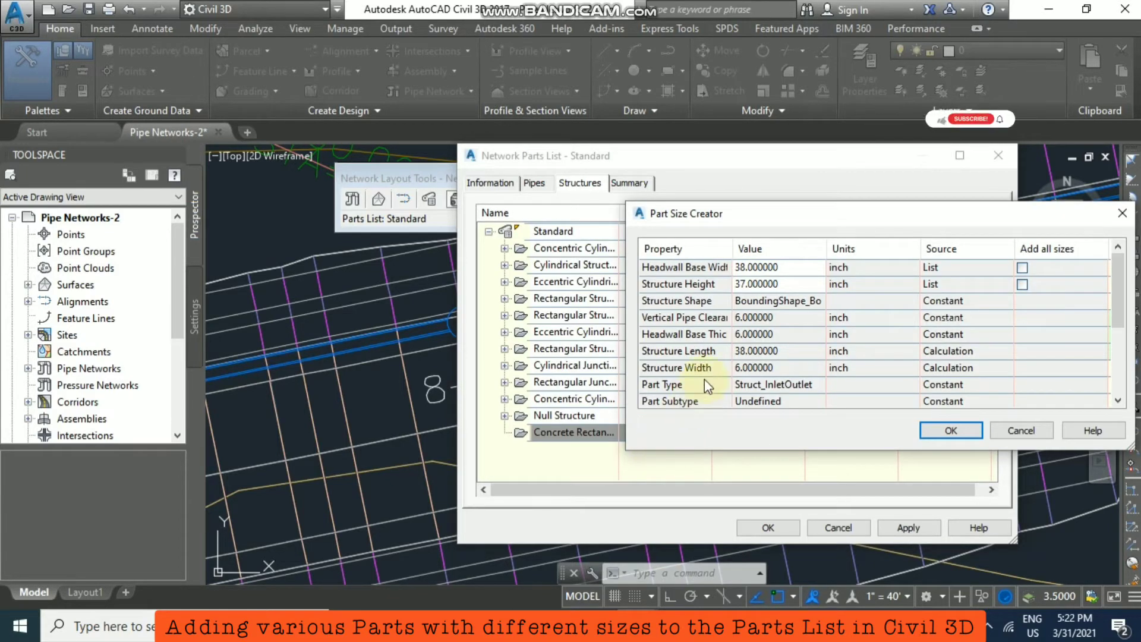
{"action": "mouse_move", "coordinate": [1044, 268]}
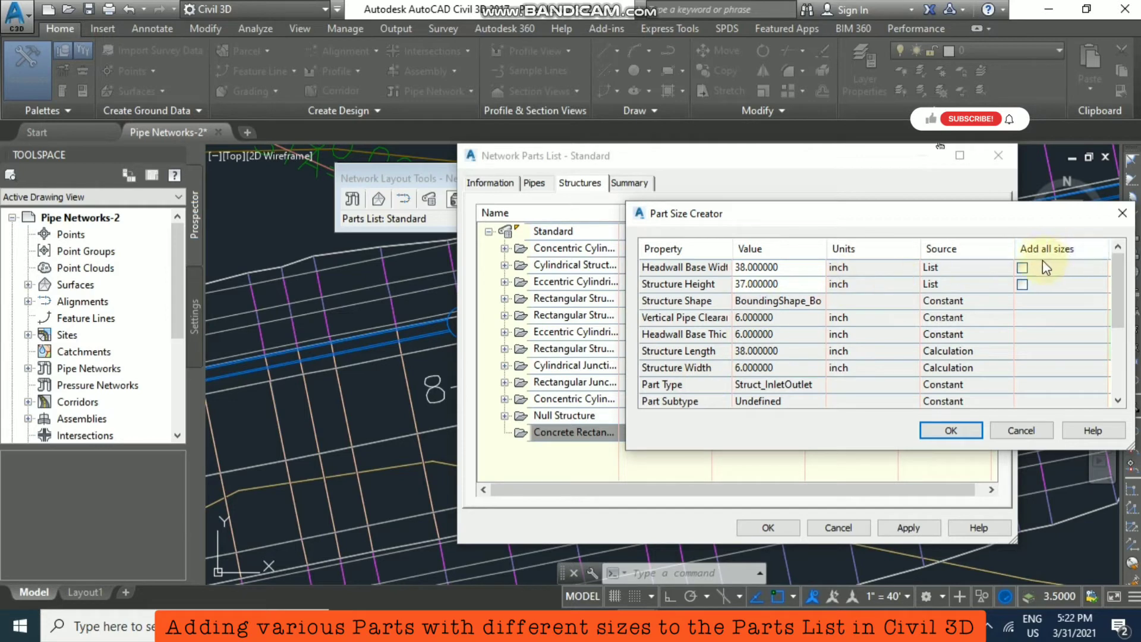
{"action": "left_click", "coordinate": [1022, 268]}
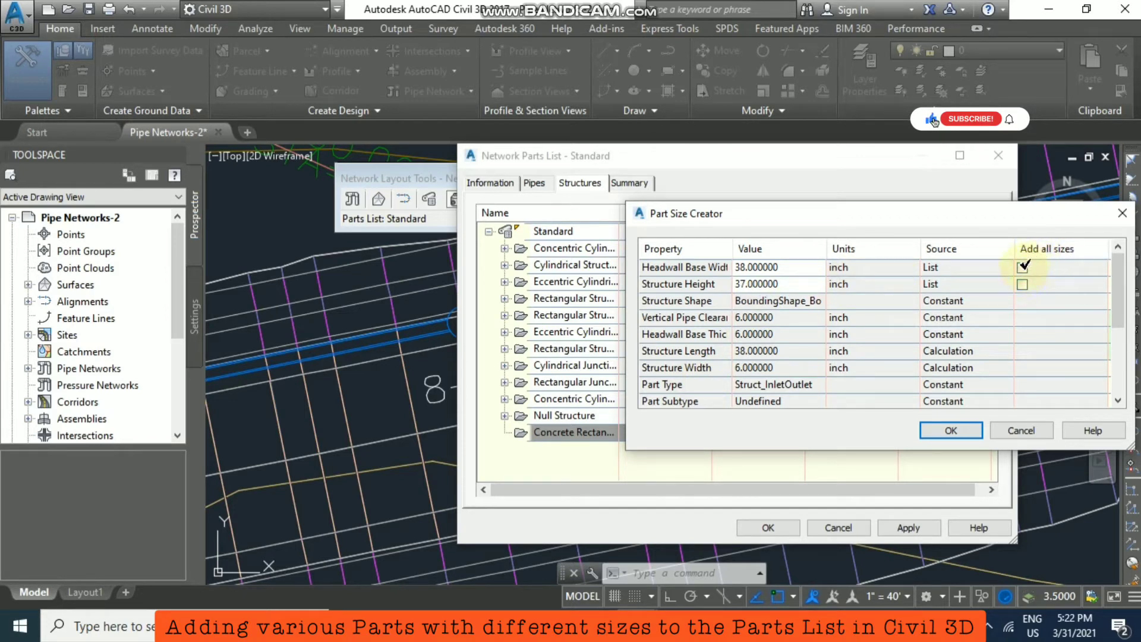
{"action": "left_click", "coordinate": [1022, 284]}
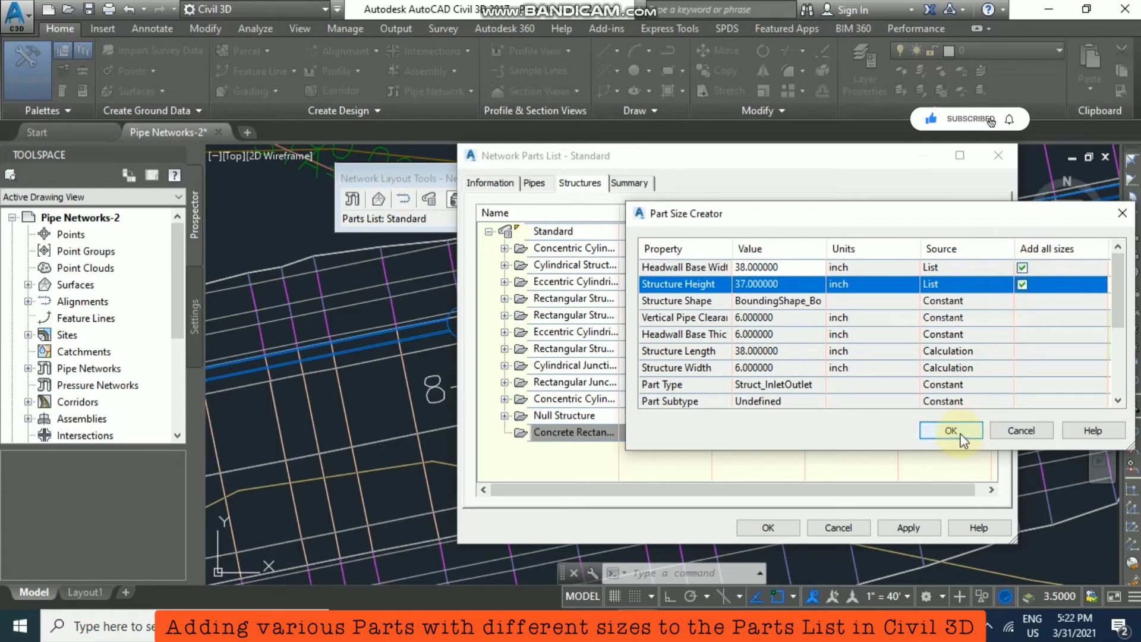
{"action": "left_click", "coordinate": [951, 430]}
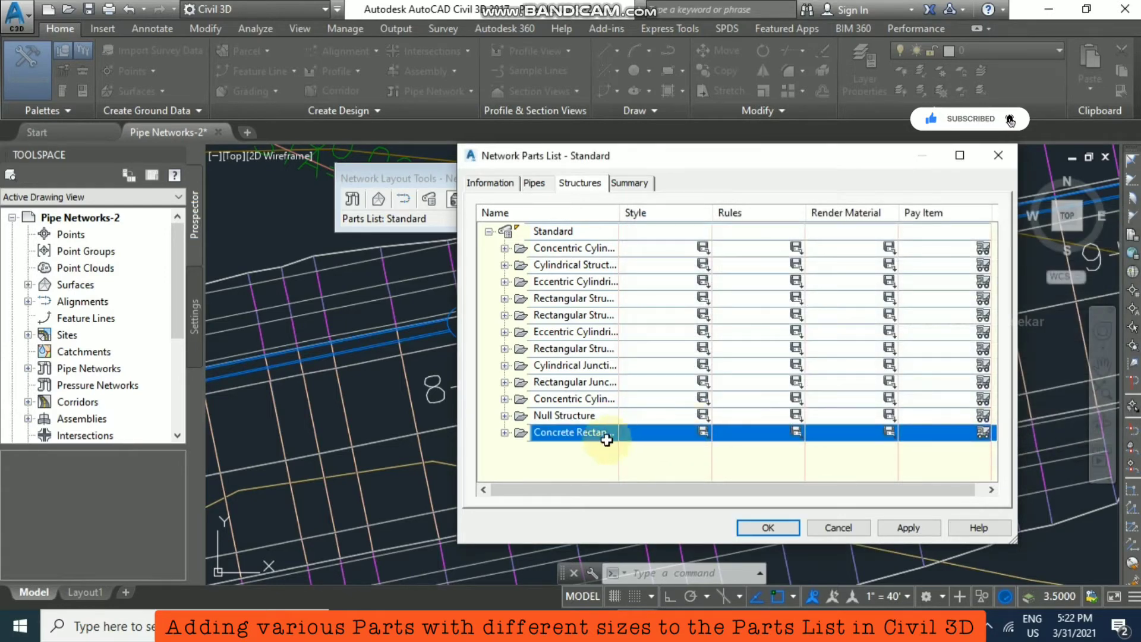
- Review the generated headwall sizes such as 38 x 6 x 37 and 44 x 6 x 44
{"action": "left_click", "coordinate": [504, 432]}
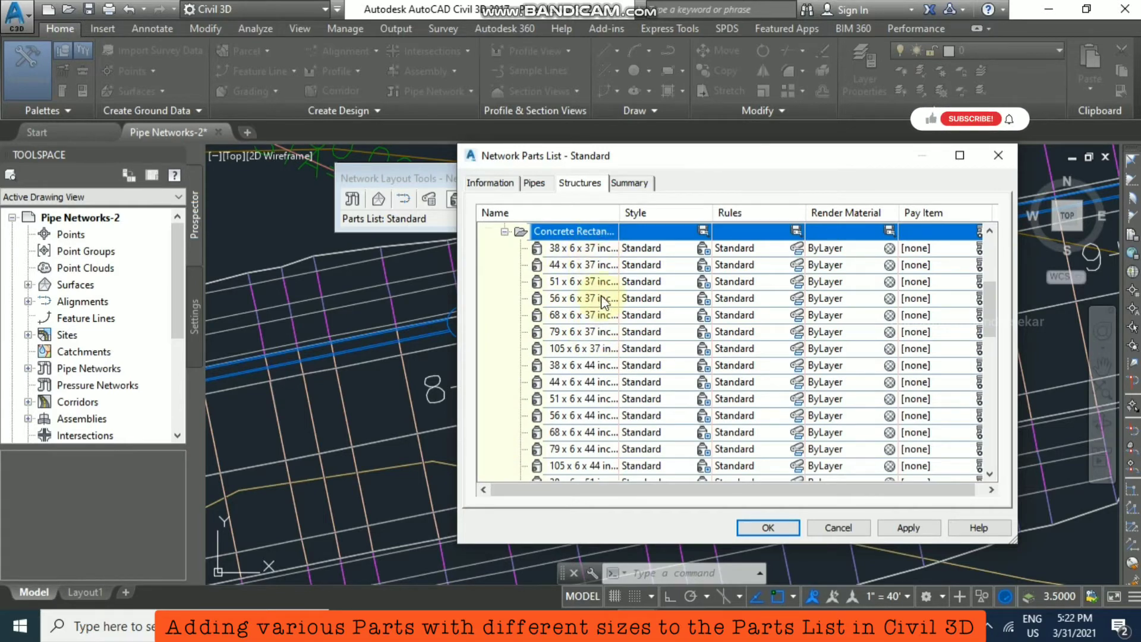
{"action": "left_click", "coordinate": [597, 231]}
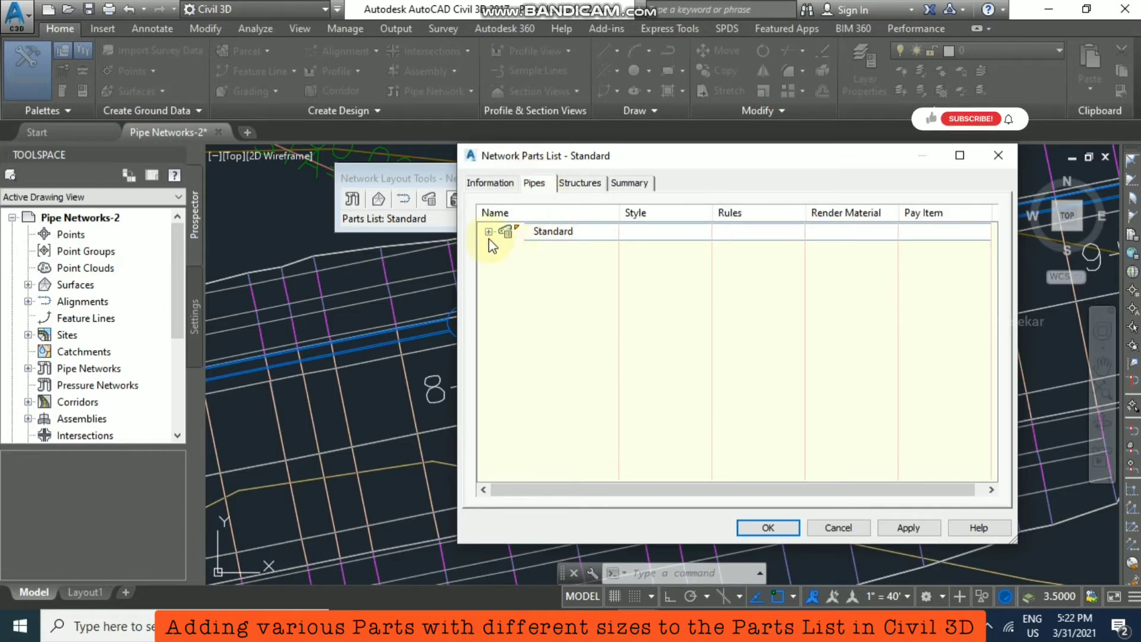
- Expand the Standard pipes and choose Add part size for the Concrete Pipe family
{"action": "left_click", "coordinate": [489, 231]}
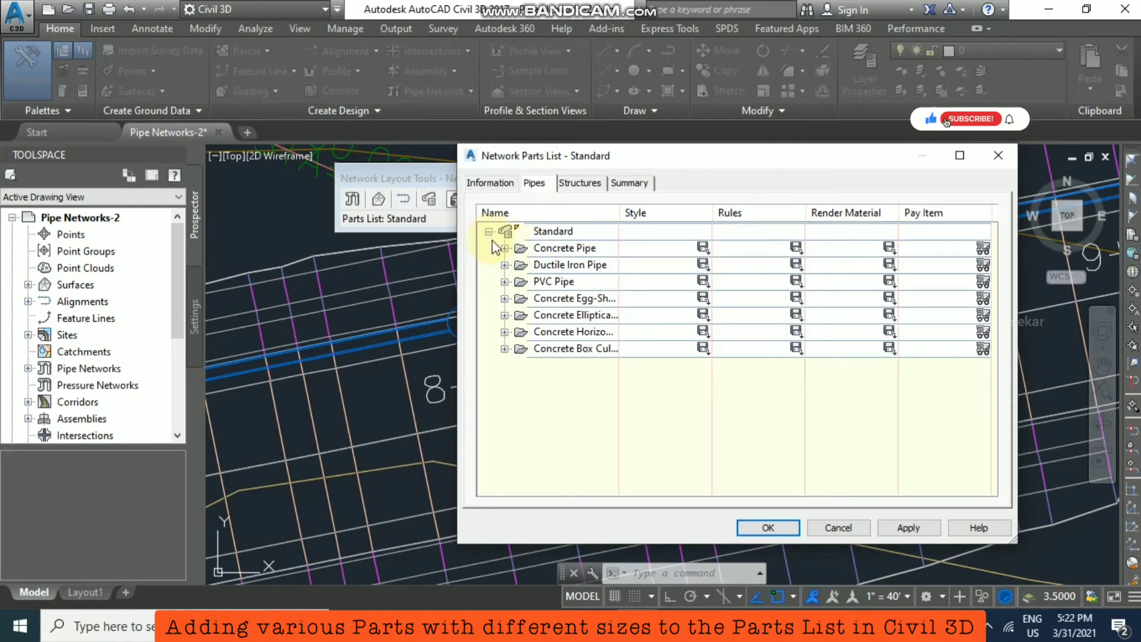
{"action": "left_click", "coordinate": [563, 248]}
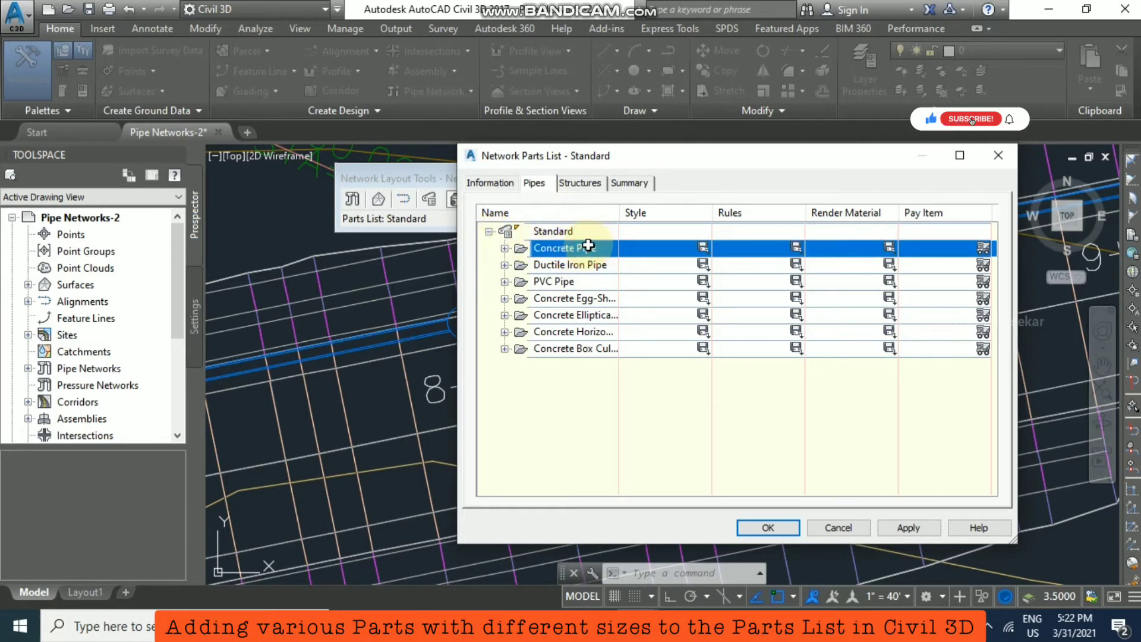
{"action": "right_click", "coordinate": [581, 247]}
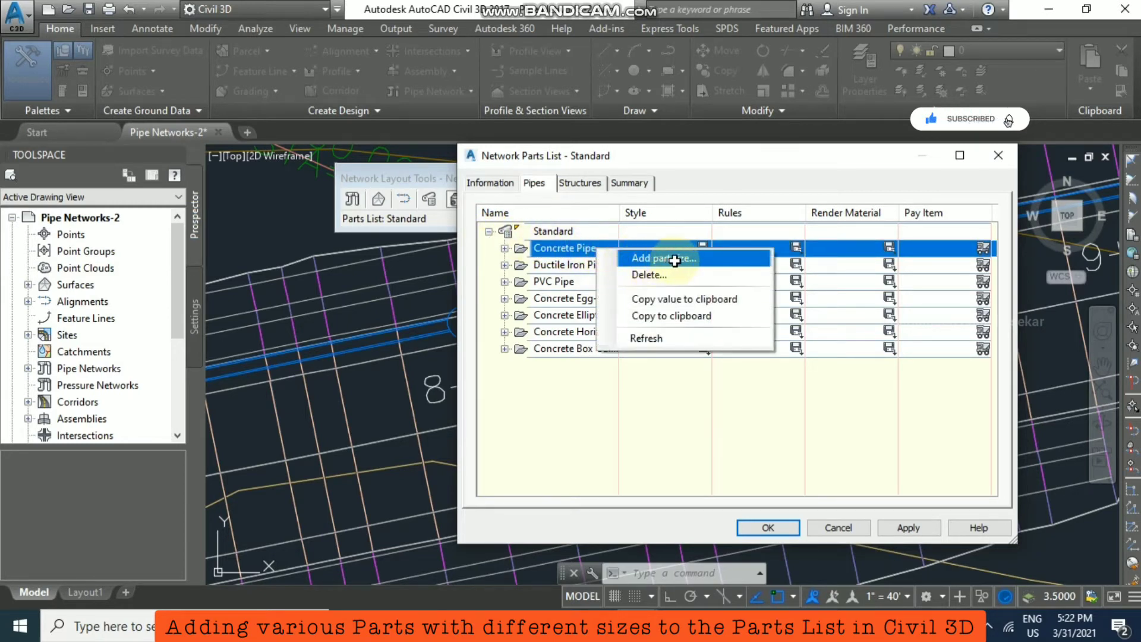
{"action": "left_click", "coordinate": [663, 258]}
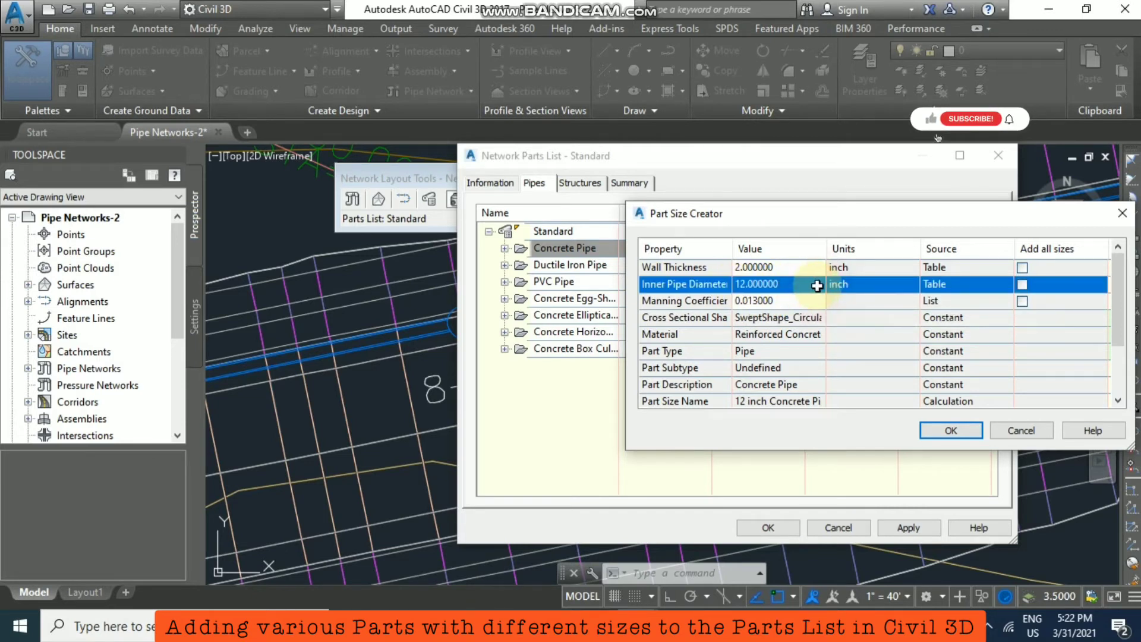
- Create a Concrete Pipe size with a 24-inch inner diameter
{"action": "left_click", "coordinate": [819, 285]}
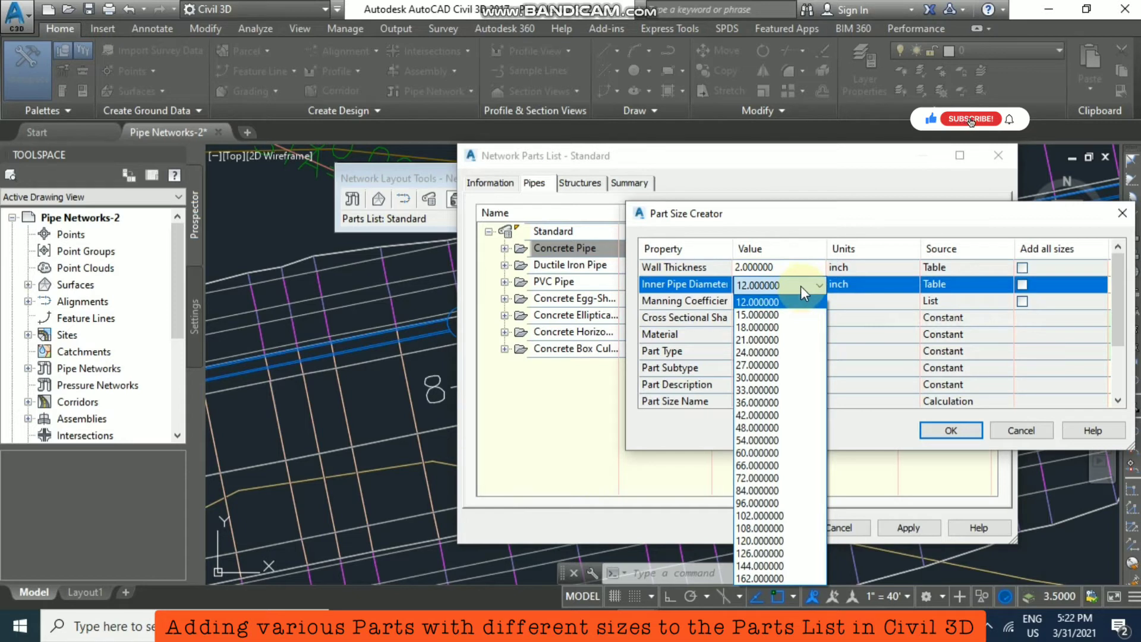
{"action": "mouse_move", "coordinate": [796, 322]}
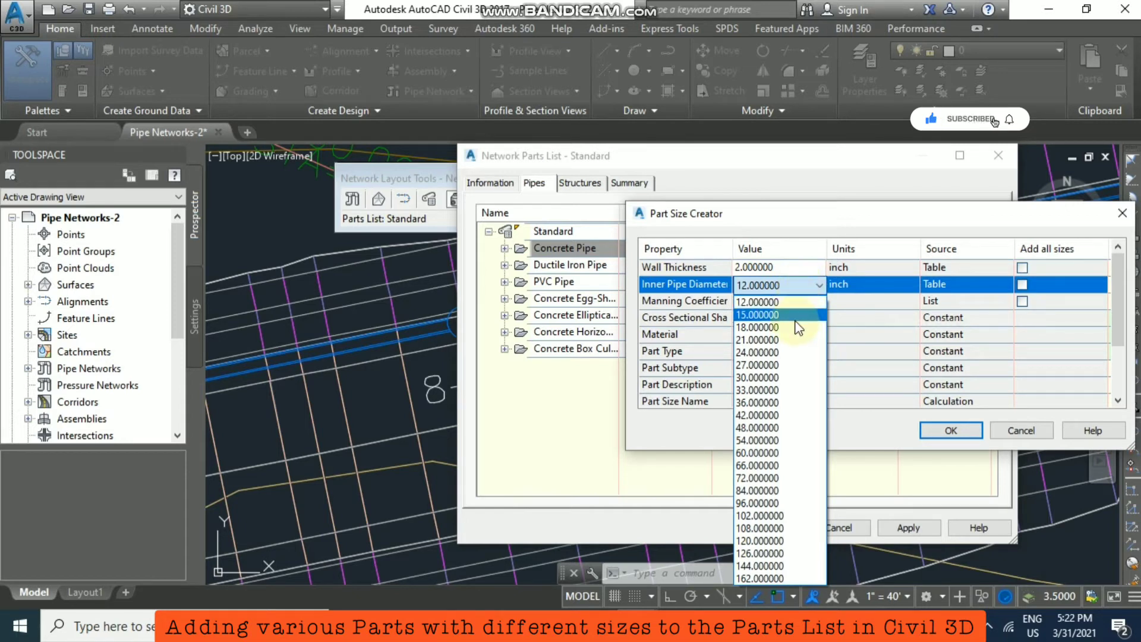
{"action": "left_click", "coordinate": [757, 352]}
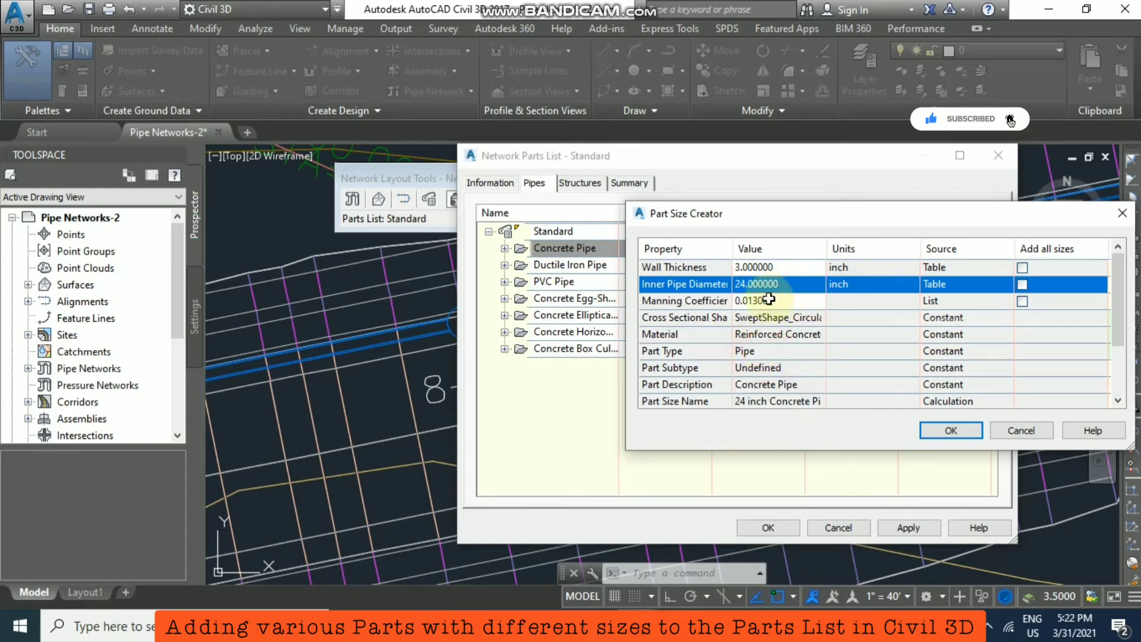
{"action": "mouse_move", "coordinate": [1022, 456]}
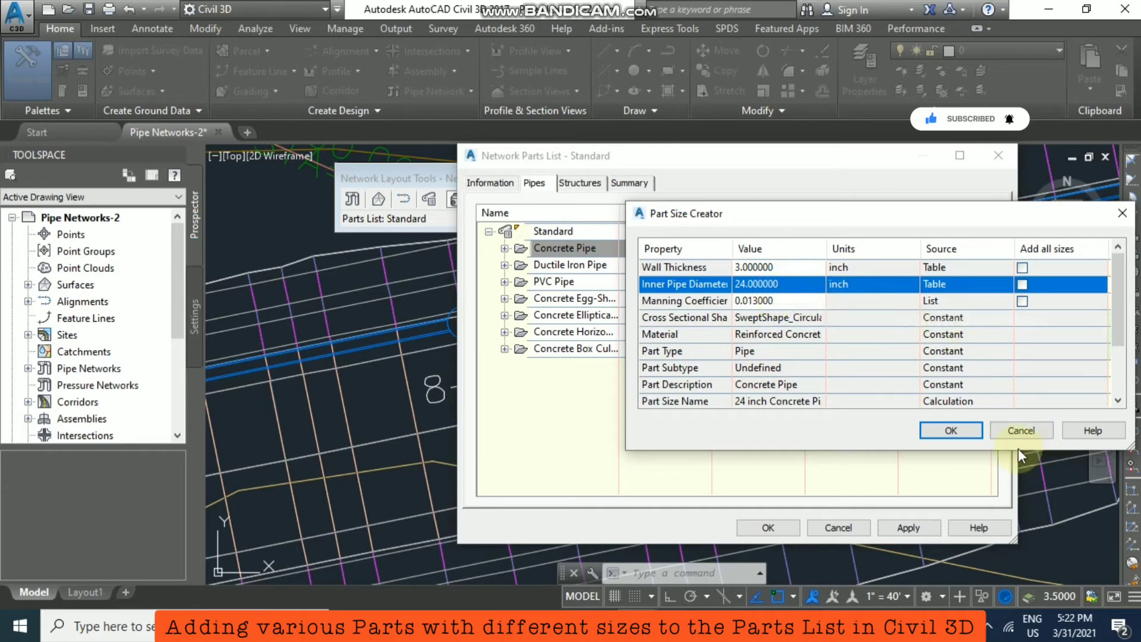
{"action": "left_click", "coordinate": [951, 431]}
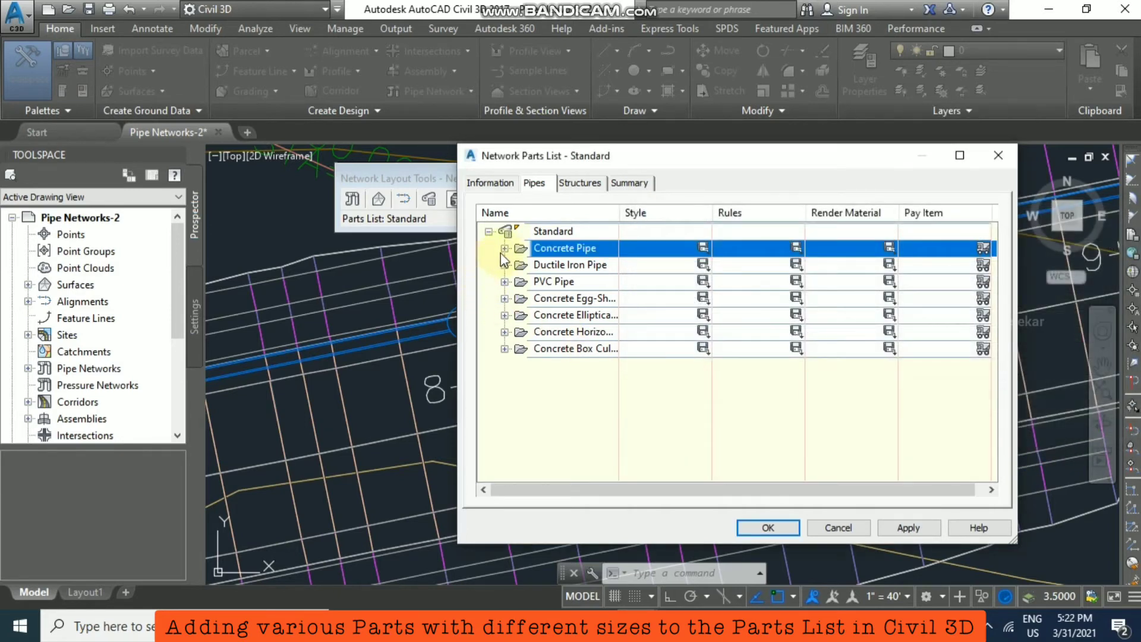
- Confirm the new 24 inch Concrete Pipe entry and save the Standard parts list
{"action": "left_click", "coordinate": [505, 248]}
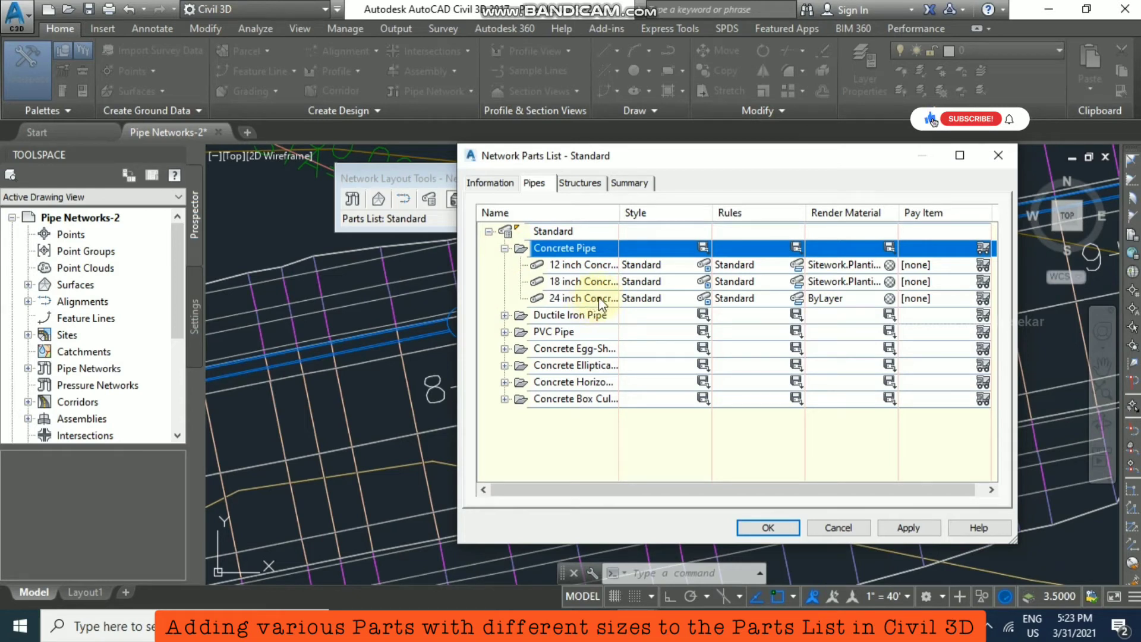
{"action": "mouse_move", "coordinate": [602, 315]}
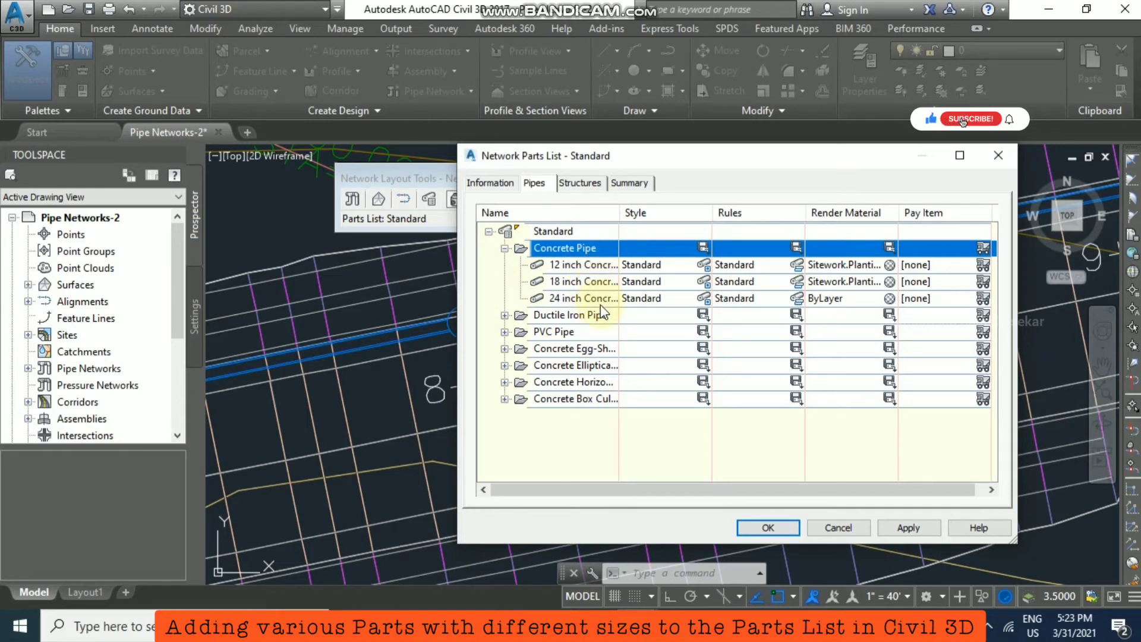
{"action": "left_click", "coordinate": [584, 298]}
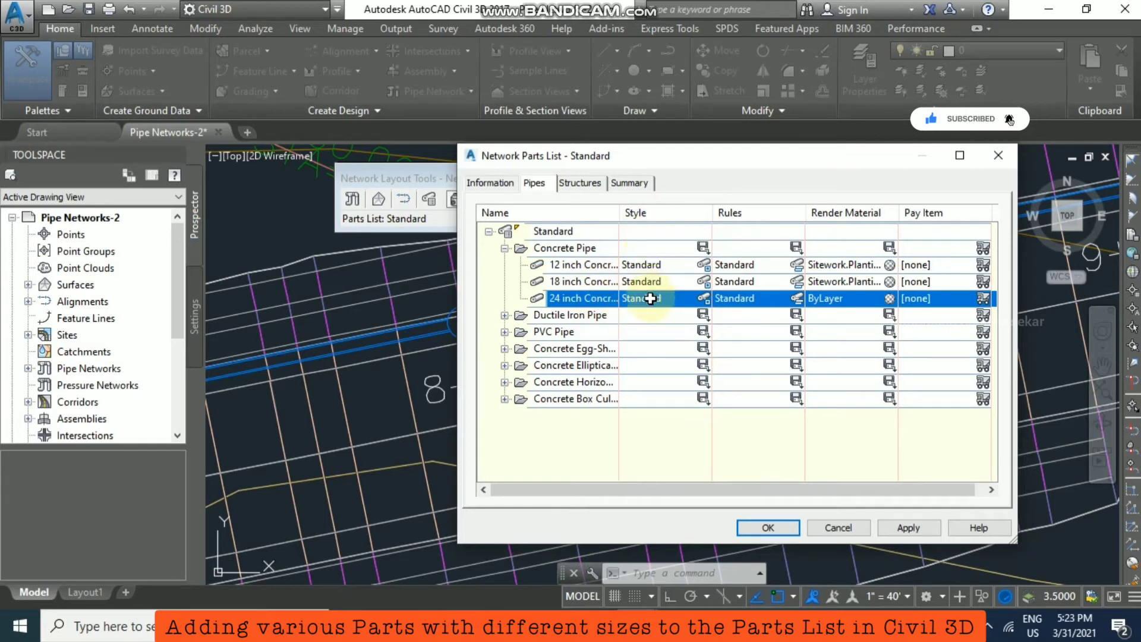
{"action": "mouse_move", "coordinate": [766, 298]}
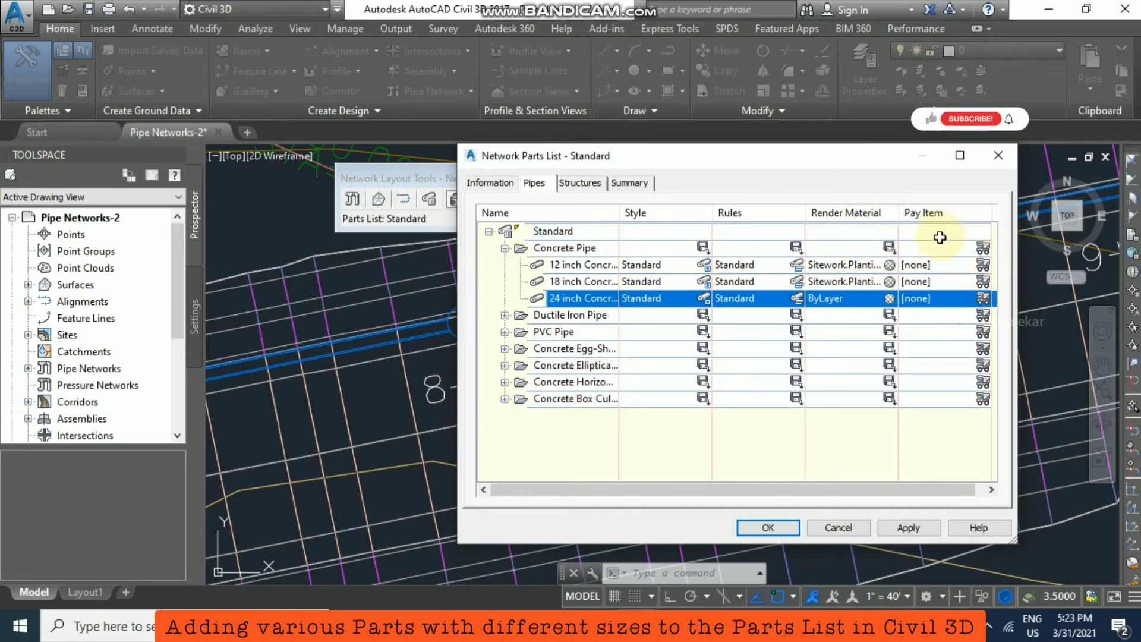
{"action": "mouse_move", "coordinate": [944, 225]}
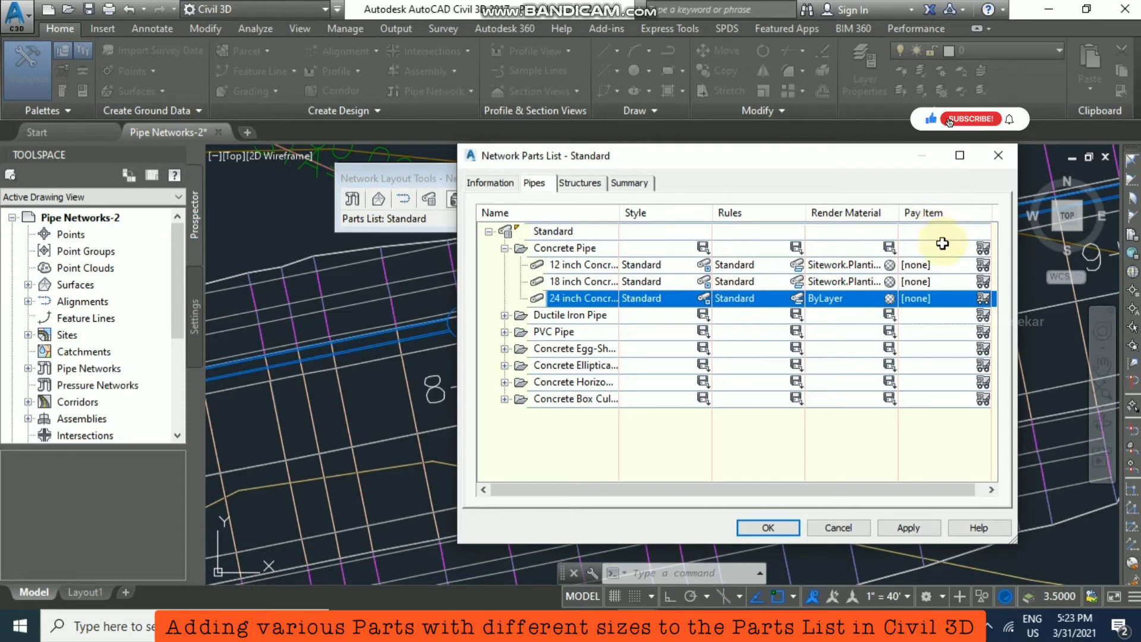
{"action": "left_click", "coordinate": [972, 119]}
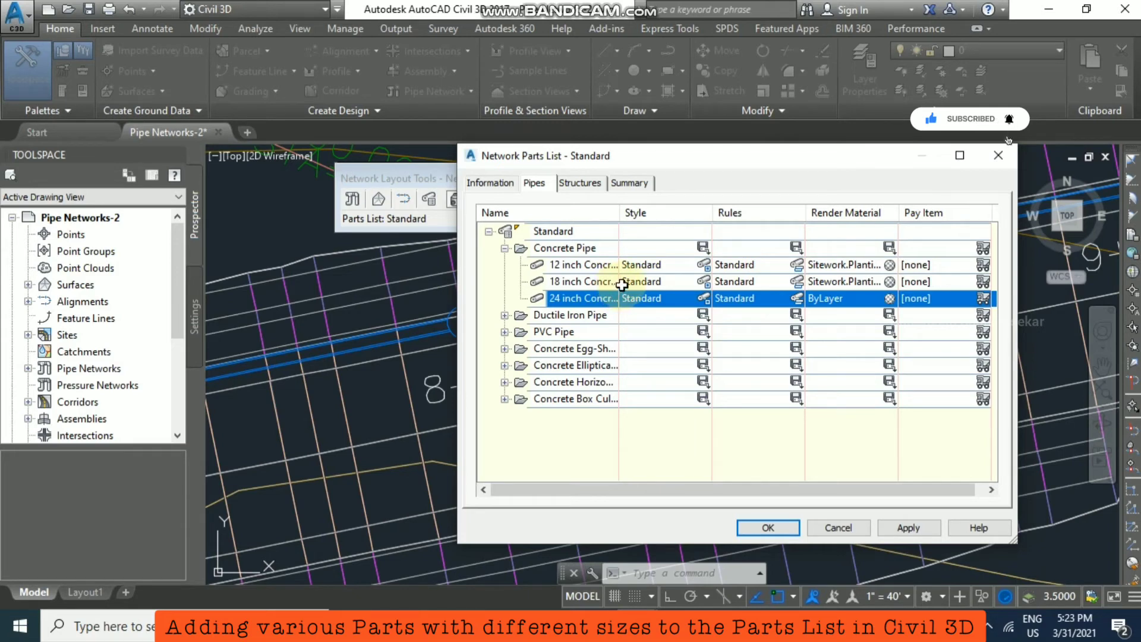
{"action": "mouse_move", "coordinate": [813, 546]}
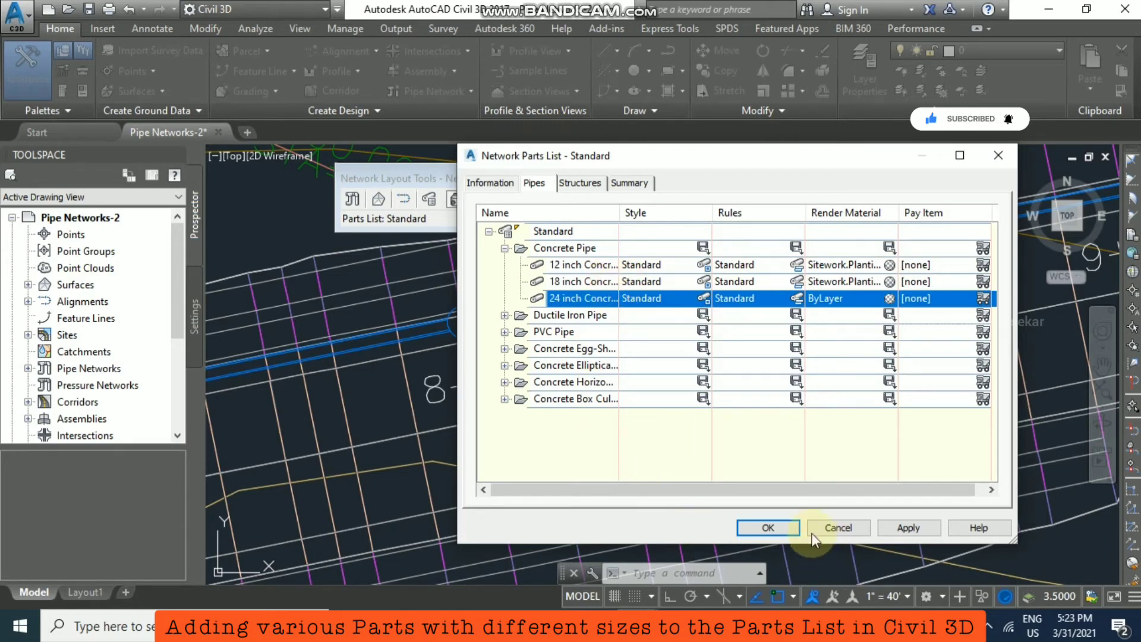
{"action": "left_click", "coordinate": [768, 528]}
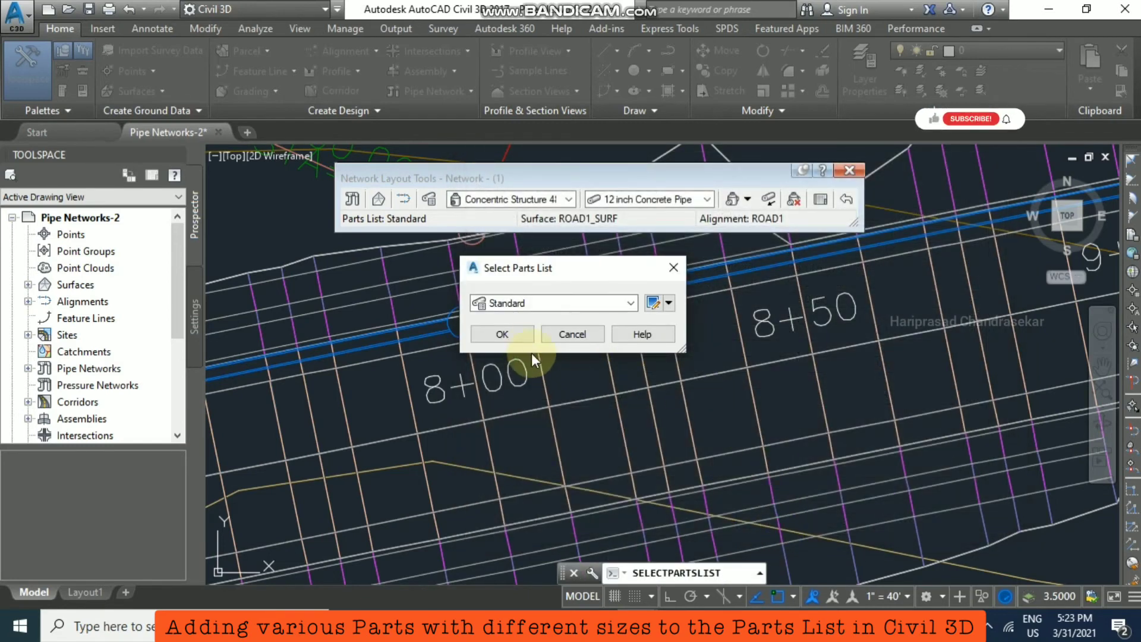
- Keep Standard as the parts list and close the Network Layout Tools toolbar
{"action": "left_click", "coordinate": [502, 334]}
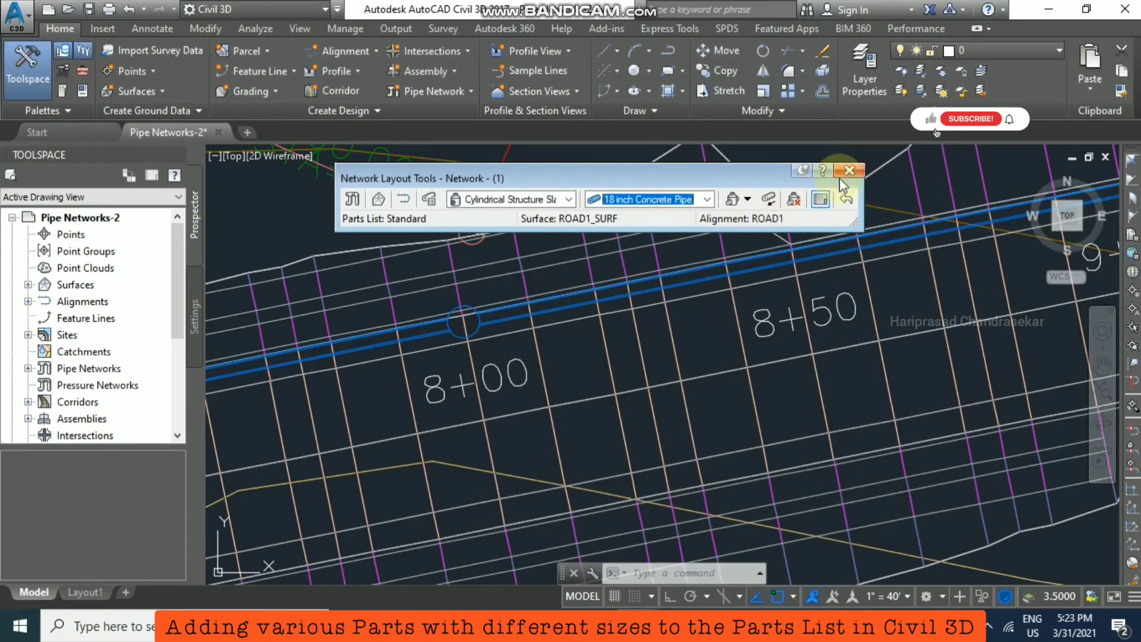
{"action": "left_click", "coordinate": [849, 170]}
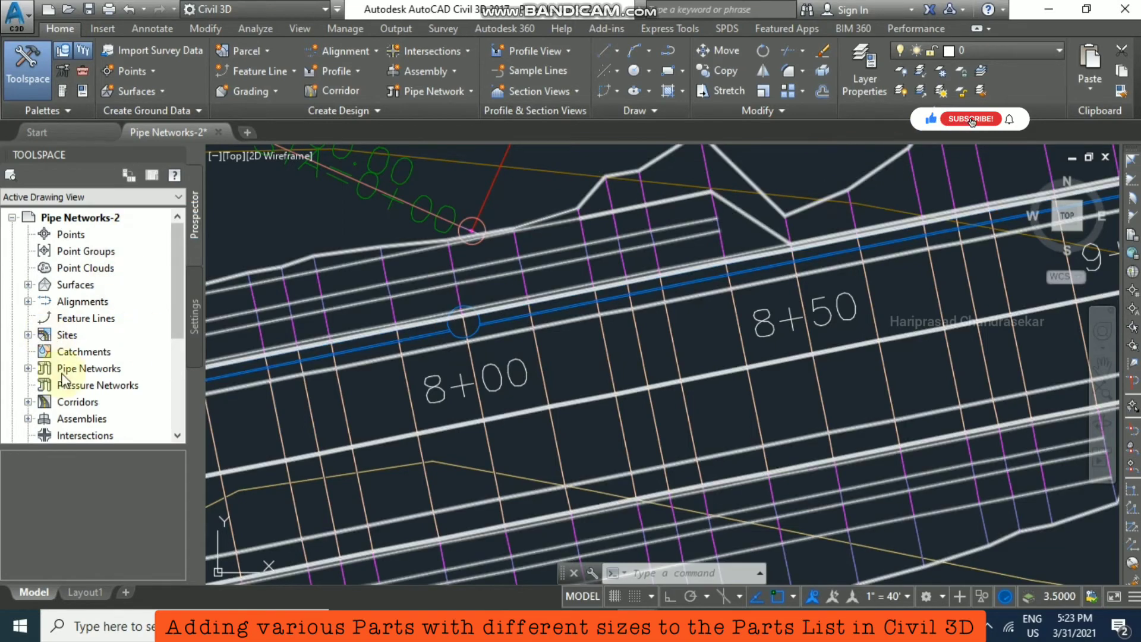
{"action": "left_click", "coordinate": [971, 119]}
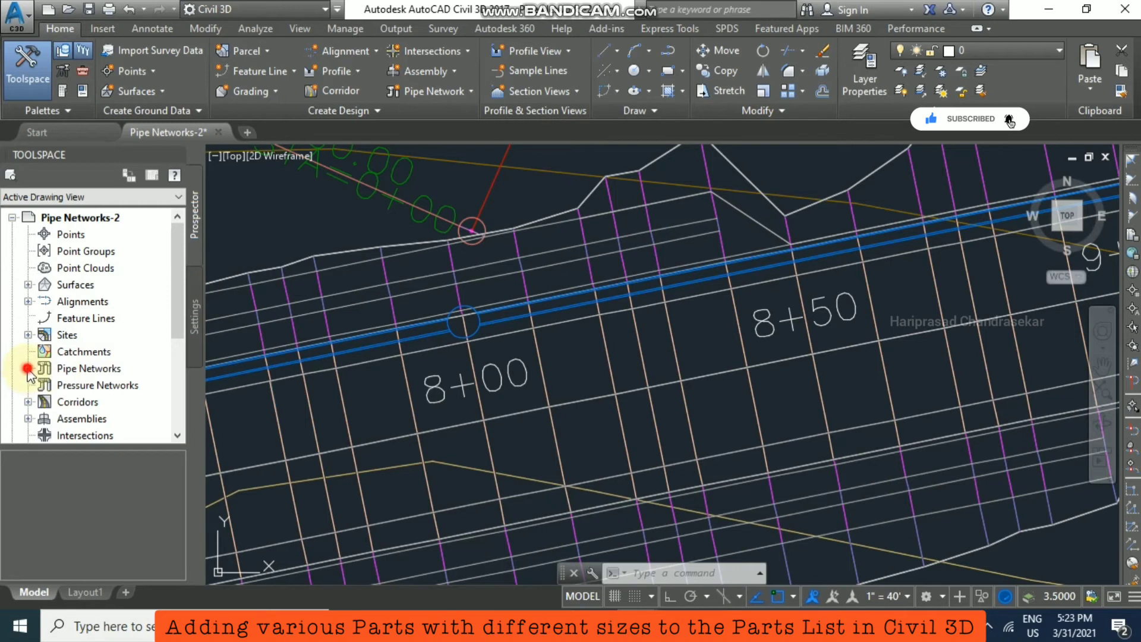
- Expand Pipe Networks in Prospector and right-click Network - (1) for its actions
{"action": "left_click", "coordinate": [28, 368]}
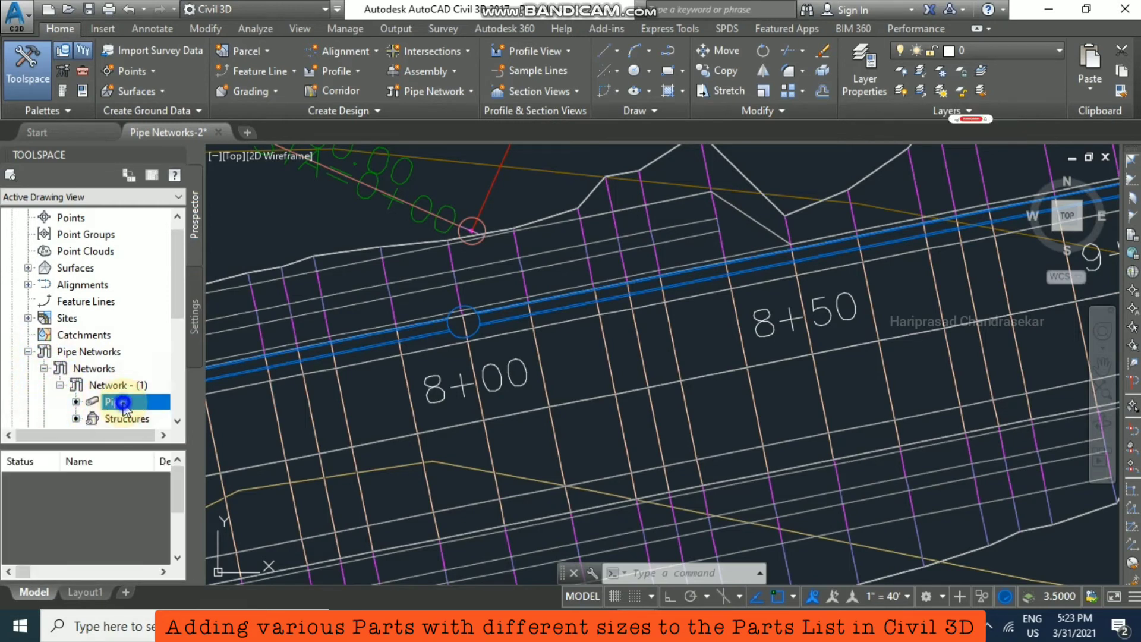
{"action": "right_click", "coordinate": [115, 402]}
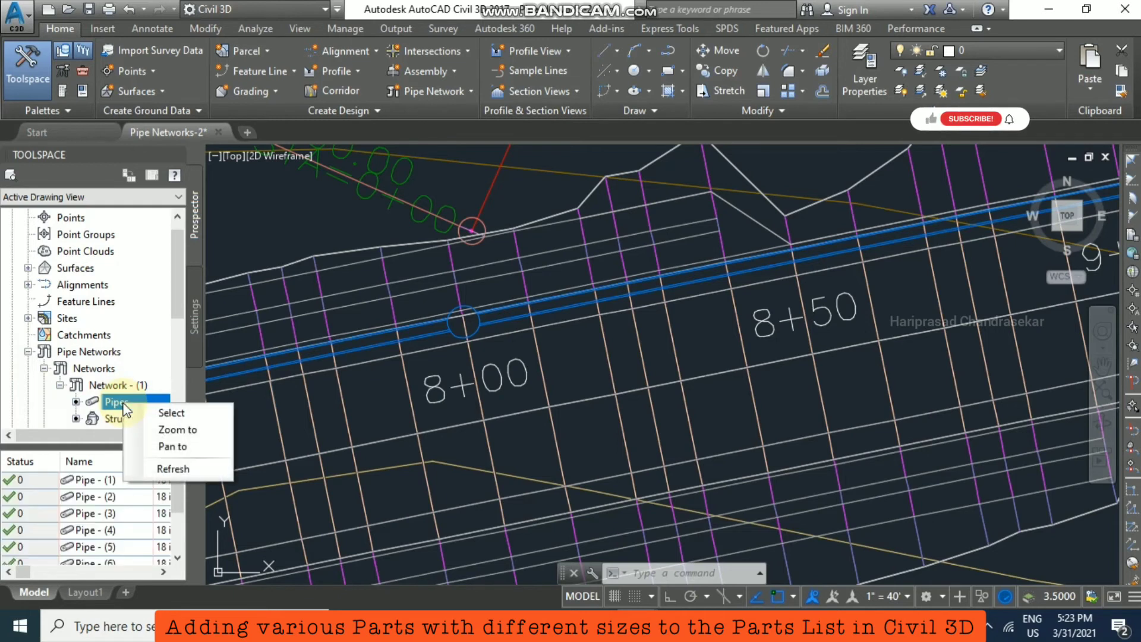
{"action": "left_click", "coordinate": [116, 402]}
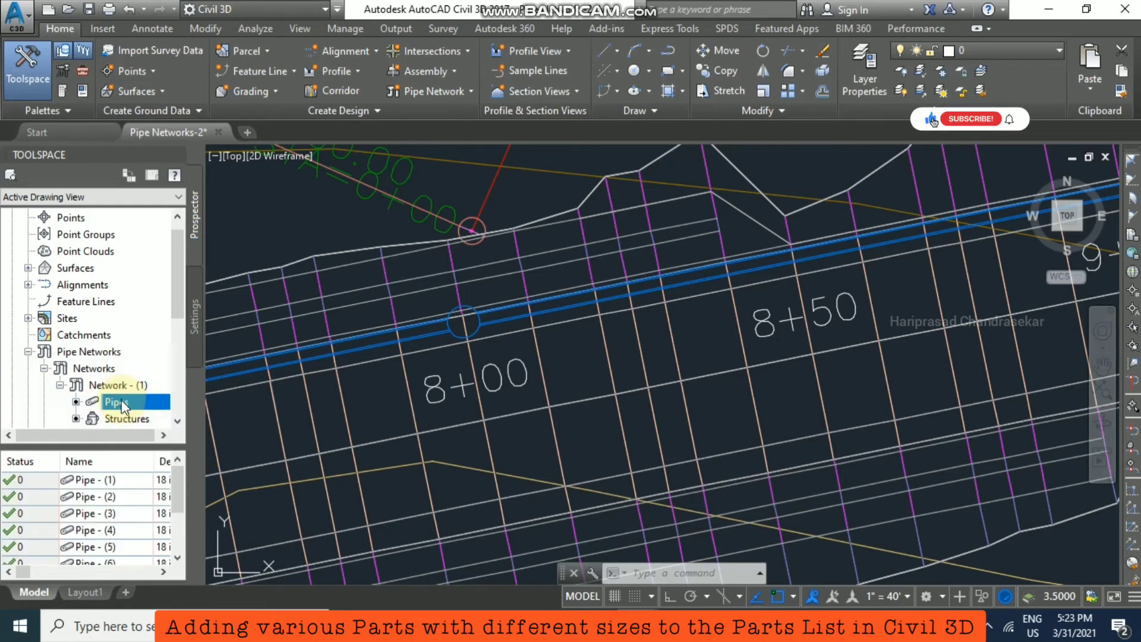
{"action": "right_click", "coordinate": [119, 402]}
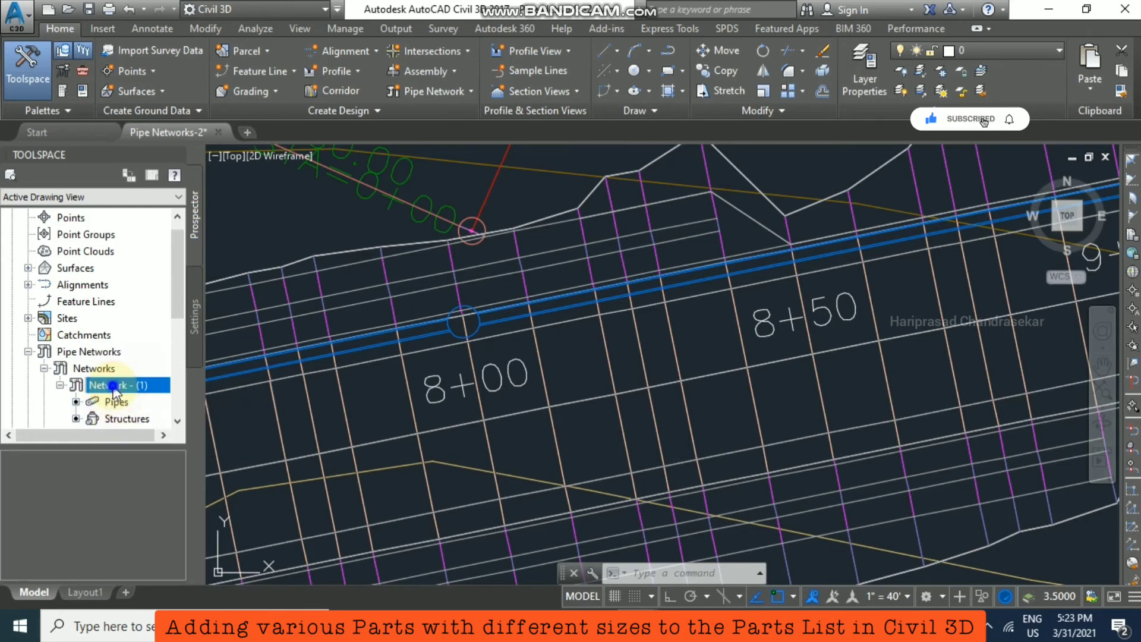
{"action": "right_click", "coordinate": [114, 385]}
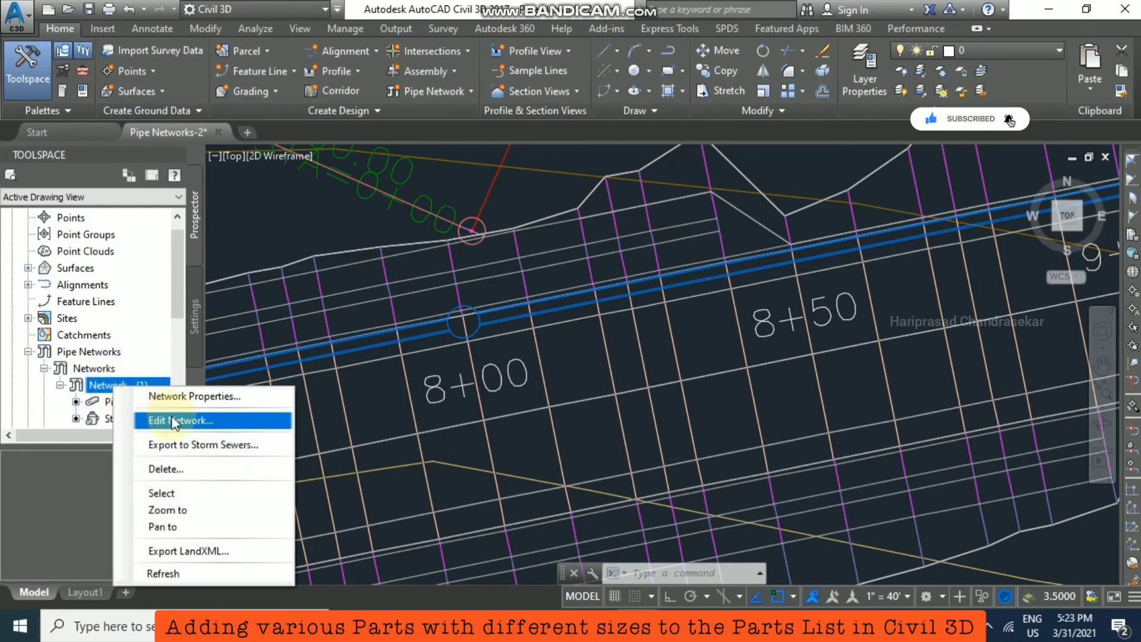
- Edit Network - (1), checking the 24 inch Concrete Pipe and Concrete Rectangular Headwall sizes
{"action": "left_click", "coordinate": [182, 421]}
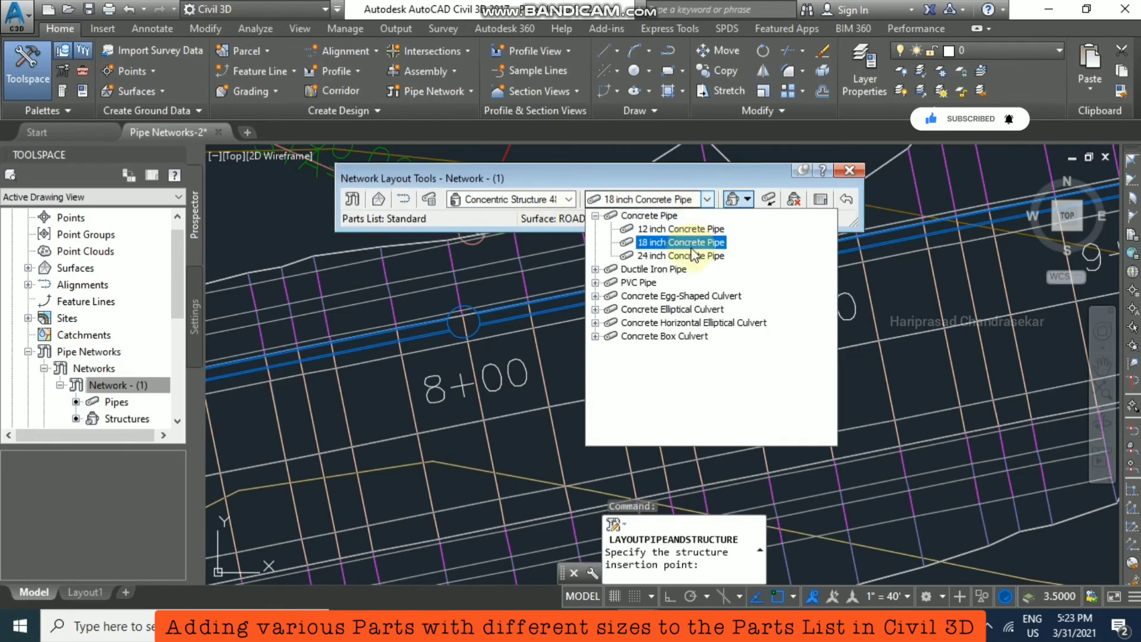
{"action": "left_click", "coordinate": [681, 256]}
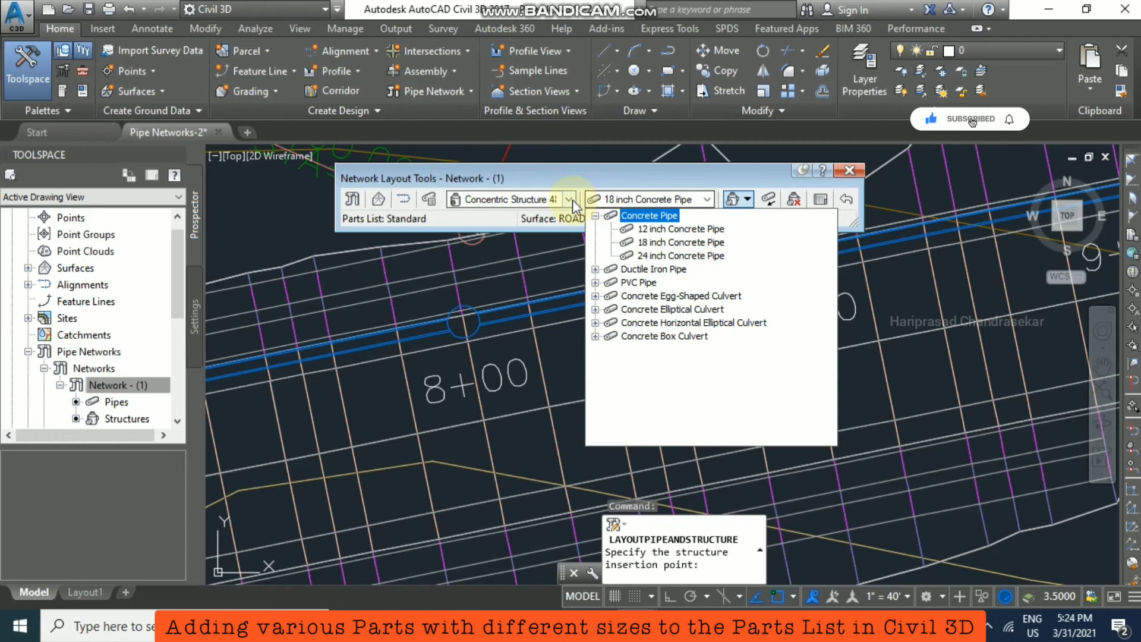
{"action": "left_click", "coordinate": [574, 199]}
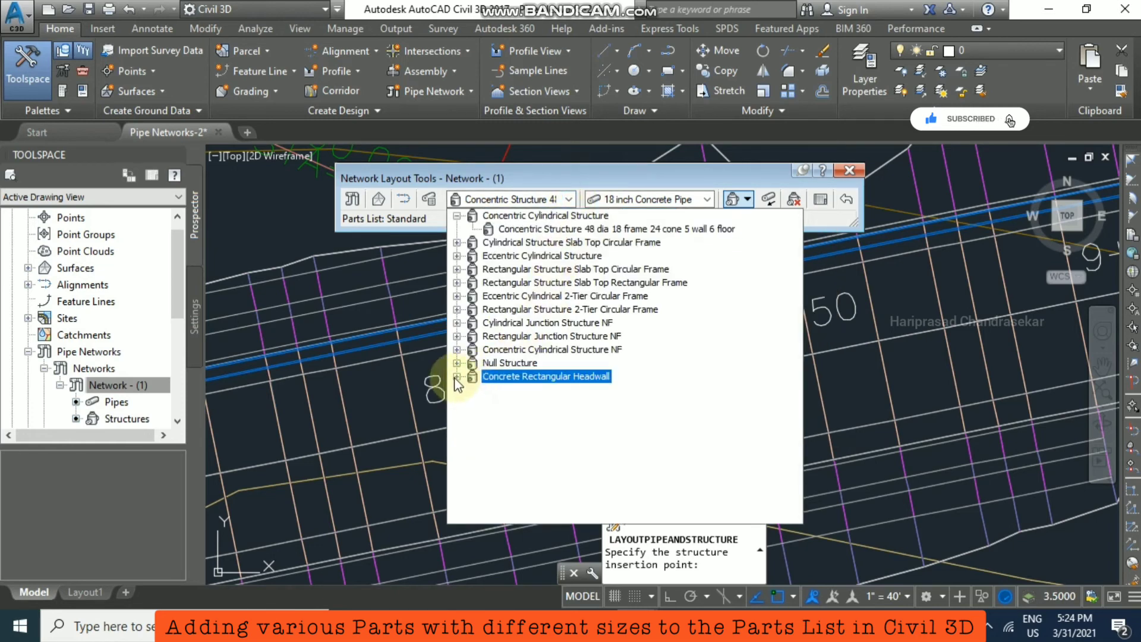
{"action": "left_click", "coordinate": [457, 377]}
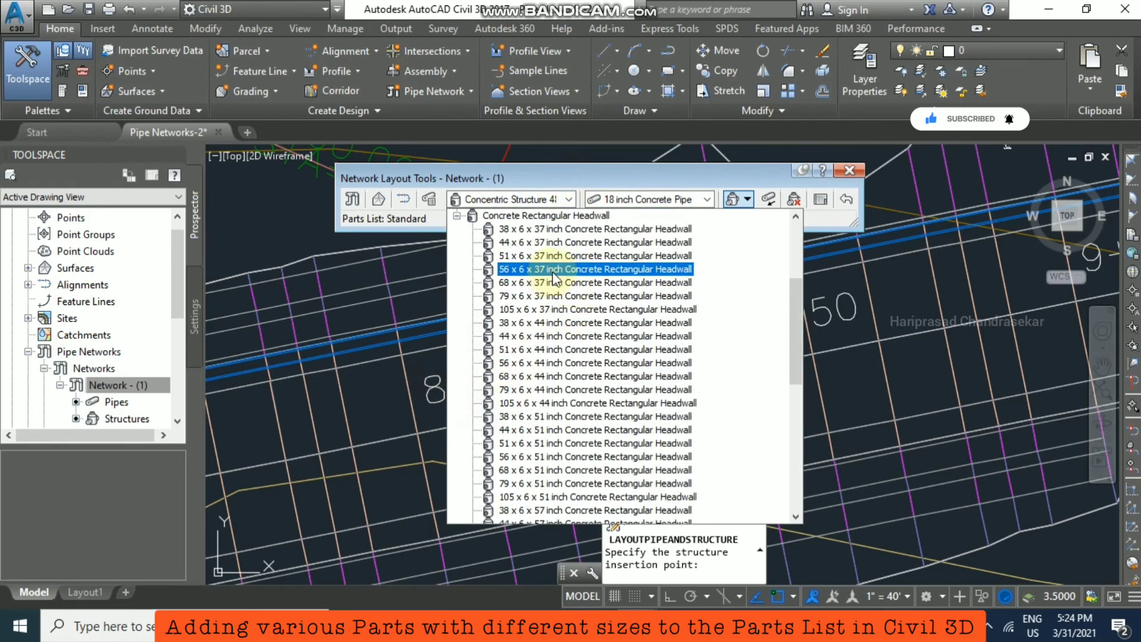